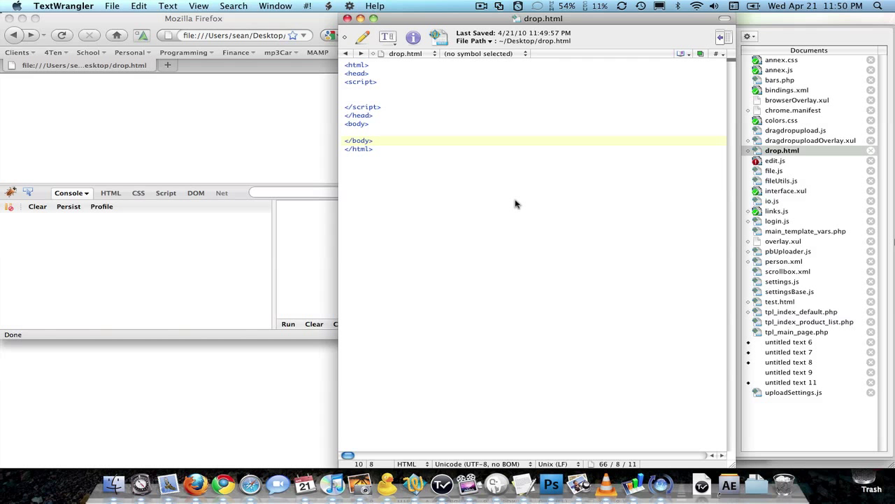
# Place the cursor on the blank line inside the body to begin a div element.
pyautogui.click(373, 140)
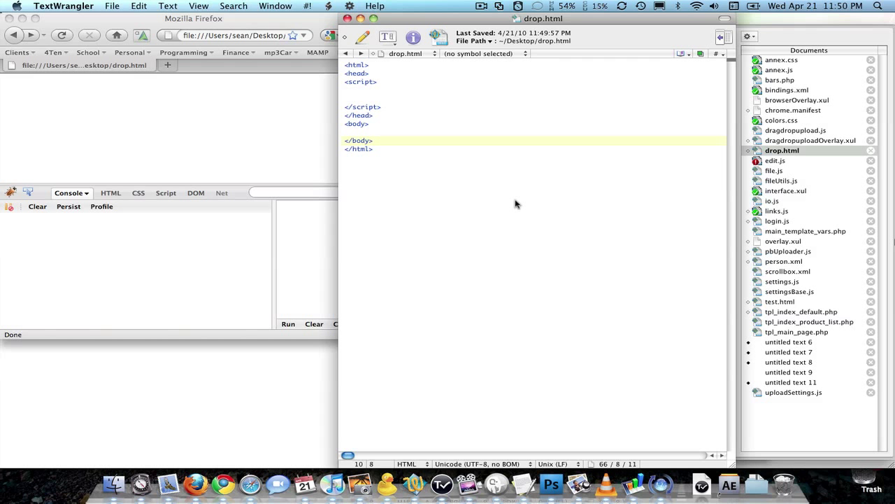
pyautogui.click(372, 140)
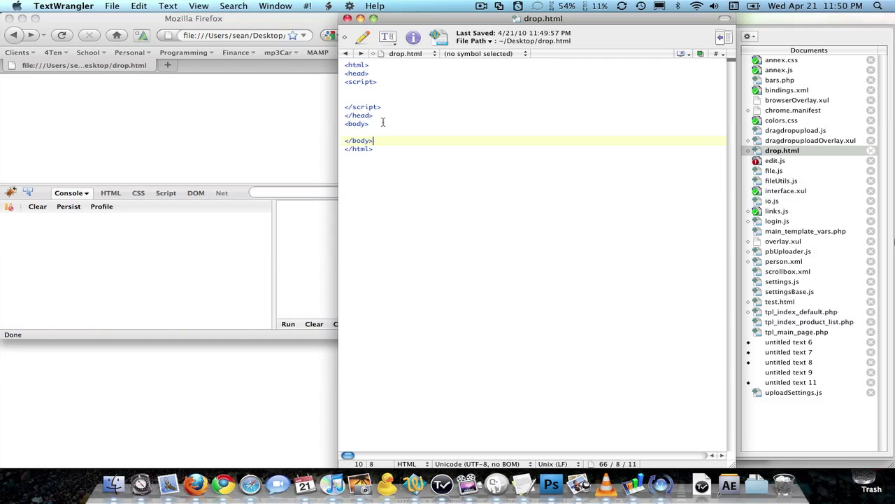
pyautogui.moveTo(205, 134)
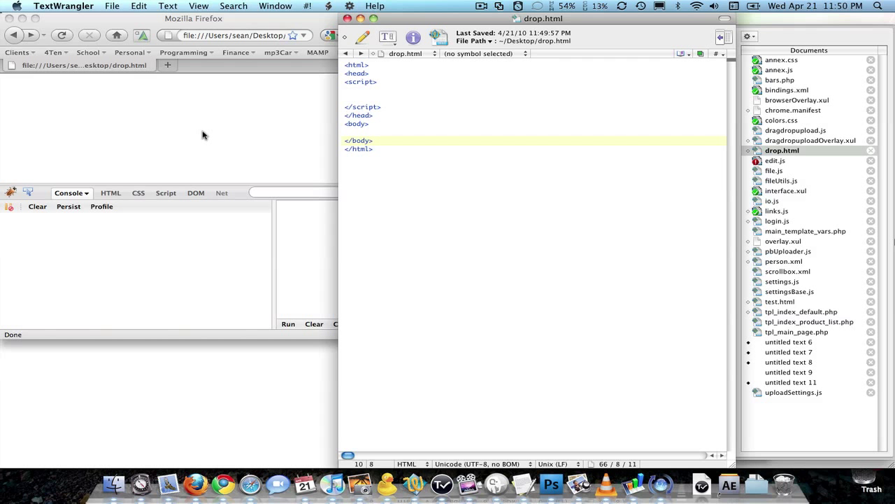
pyautogui.moveTo(261, 141)
pyautogui.write('<div')
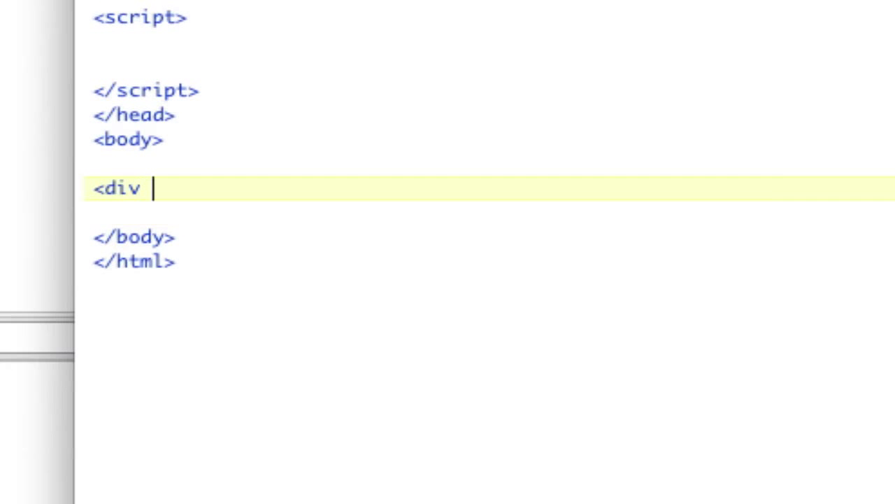
# Give the div style="border:1px solid black;width:100px;height:100px" and close it with </div>.
pyautogui.write('style="bo')
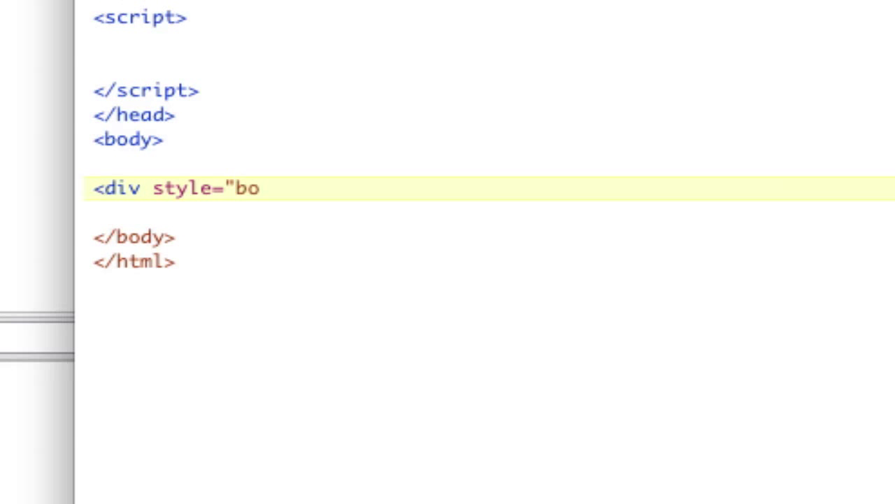
pyautogui.write('rder:1px s')
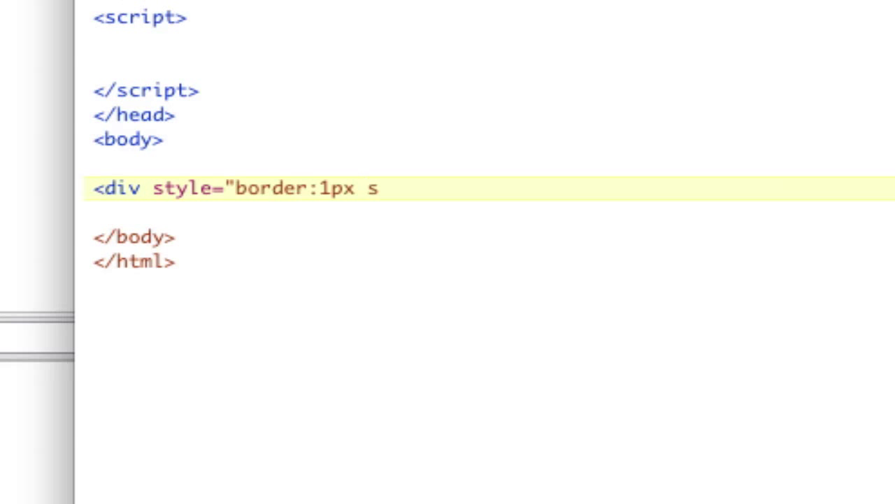
pyautogui.write('olid black;width:100px;')
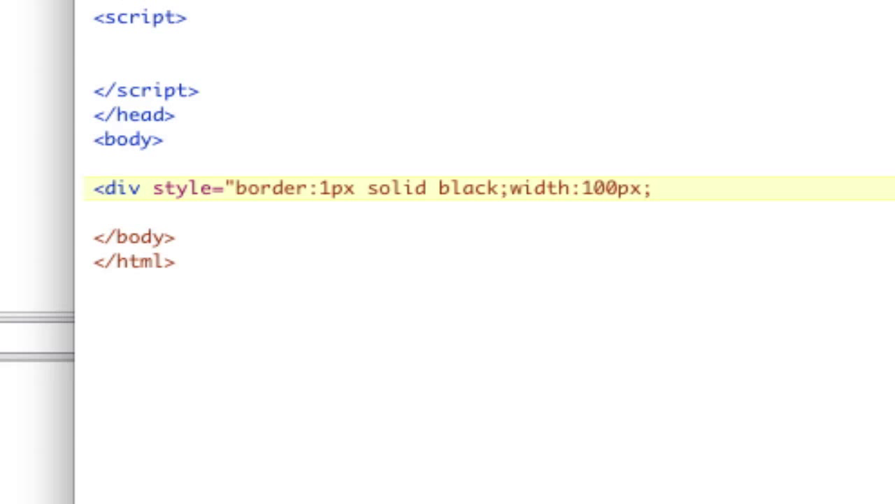
pyautogui.write('height:100px">')
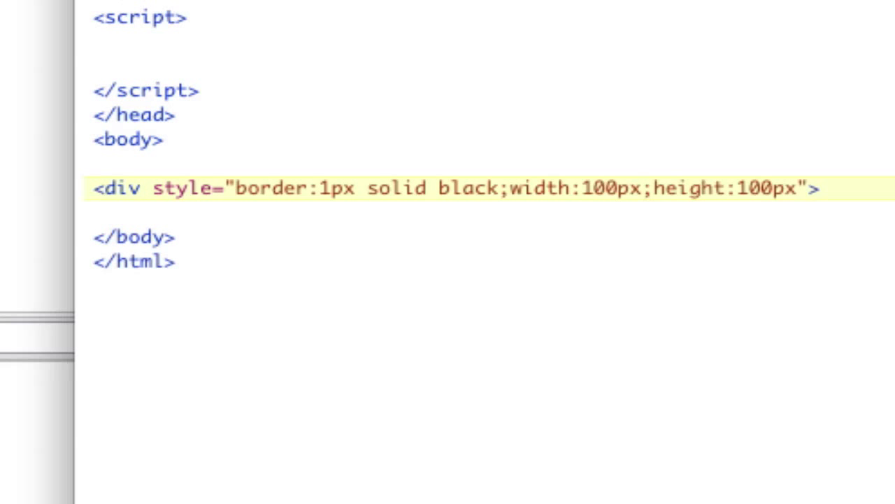
pyautogui.press('Backspace')
pyautogui.write('></div>')
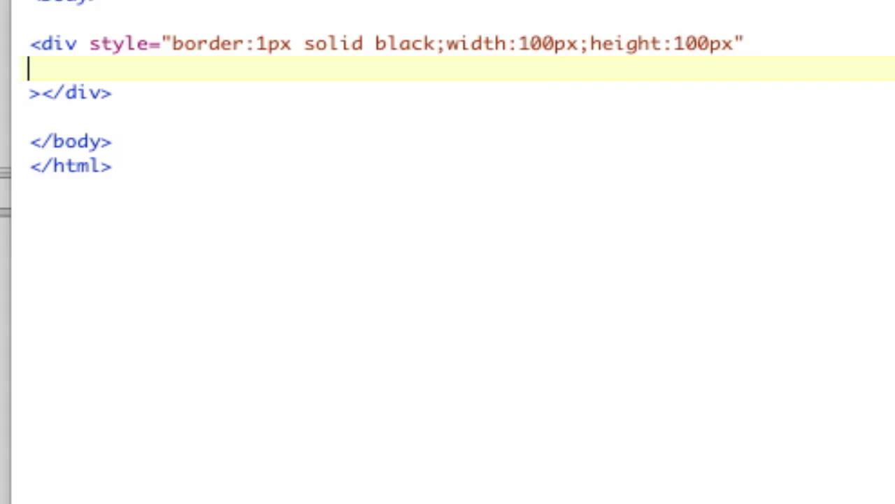
# Add ondragover="event.stopPropagation(); event.preventDefault();" to the div.
pyautogui.press('Backspace')
pyautogui.write('on')
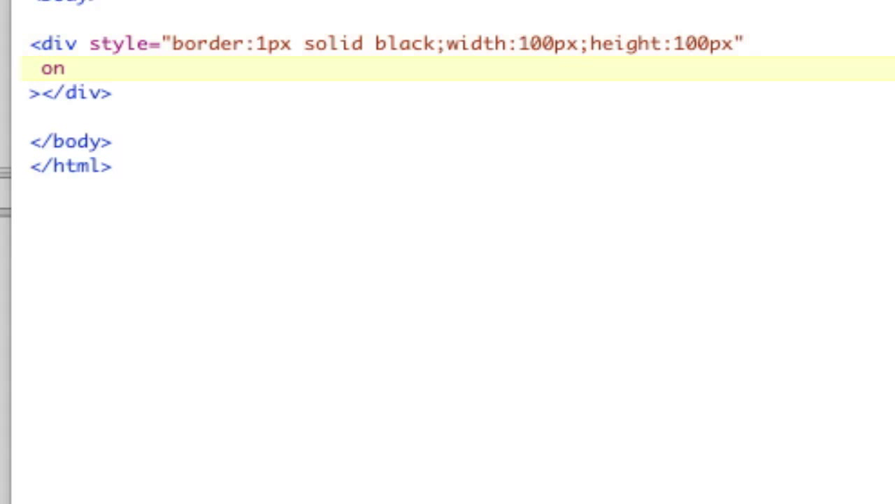
pyautogui.write('dragover')
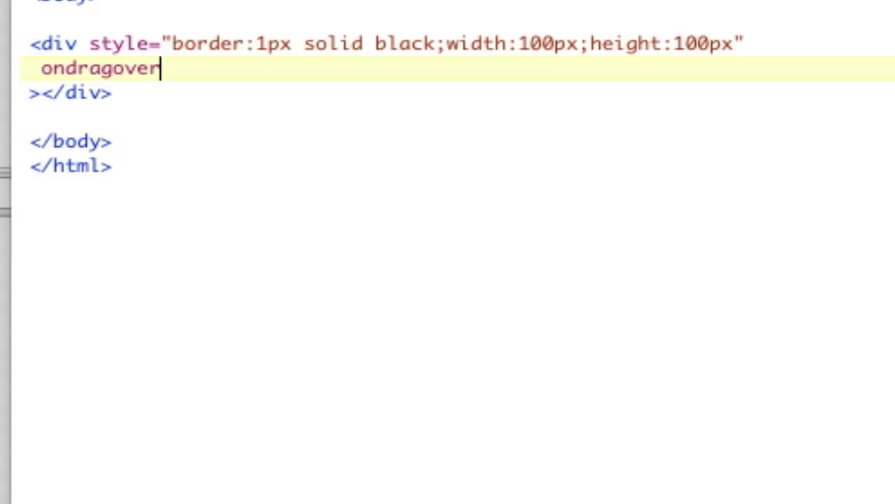
pyautogui.write('=""')
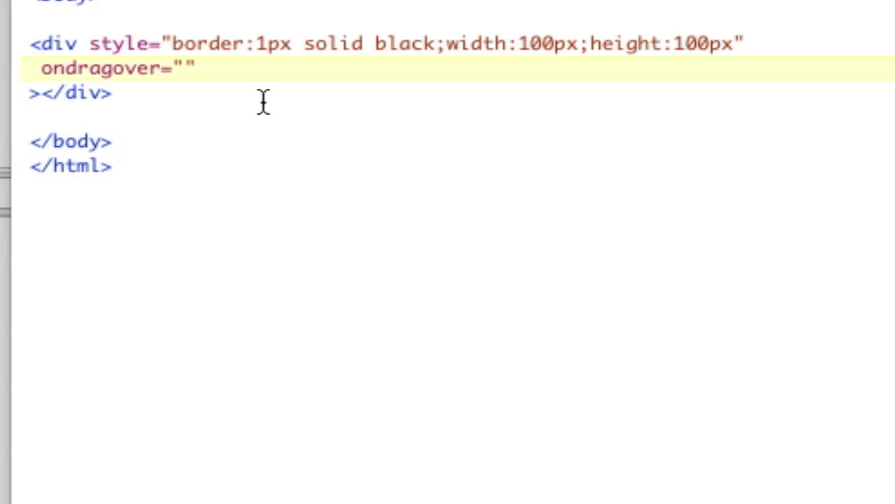
pyautogui.write('event.')
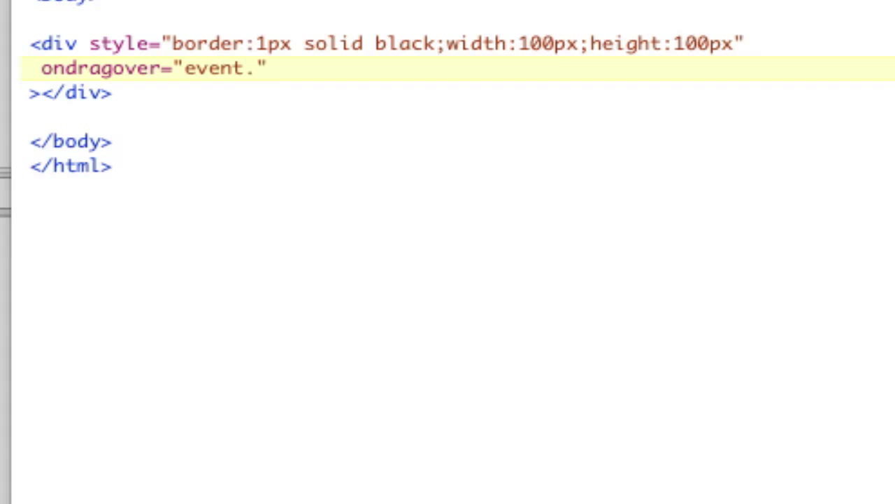
pyautogui.write('stop')
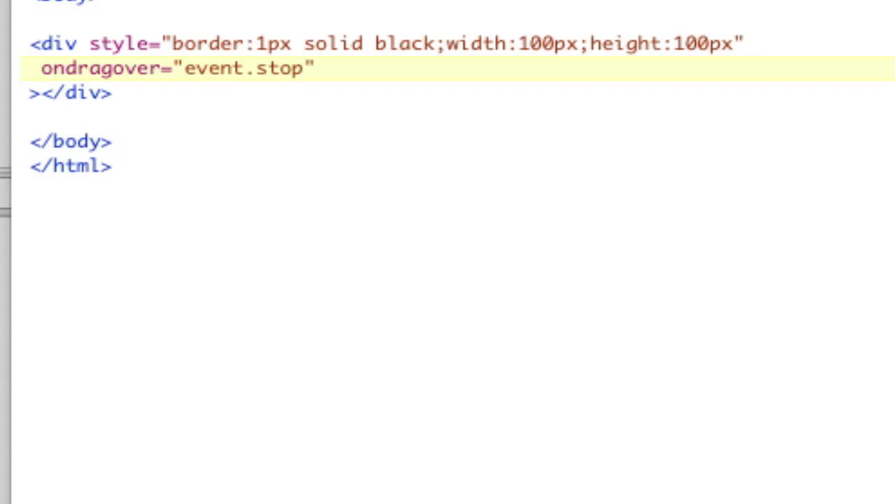
pyautogui.write('Prop')
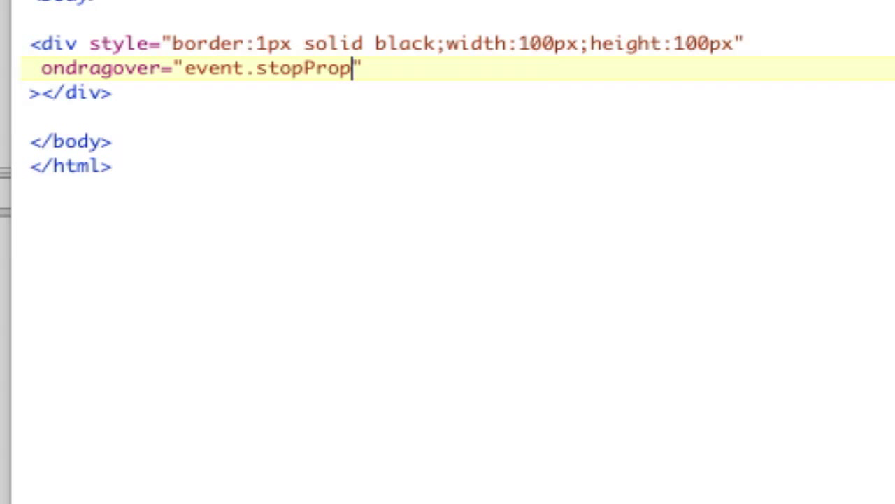
pyautogui.write('agnation')
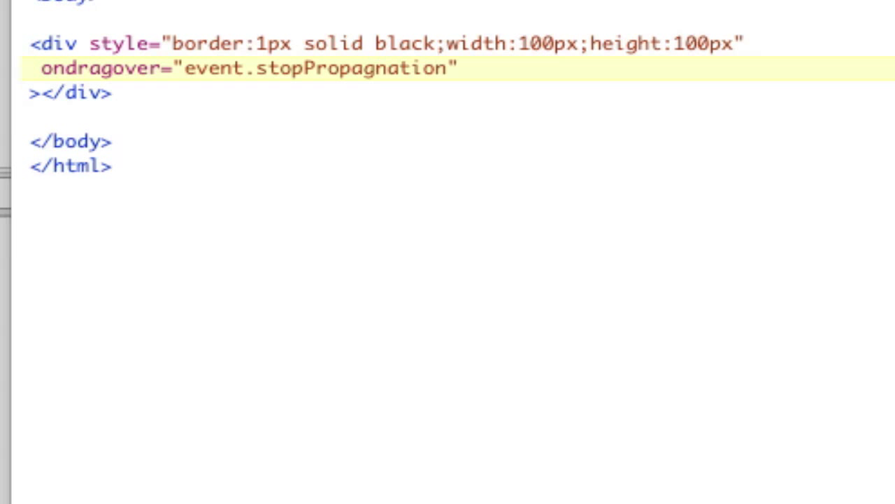
pyautogui.write('(); event')
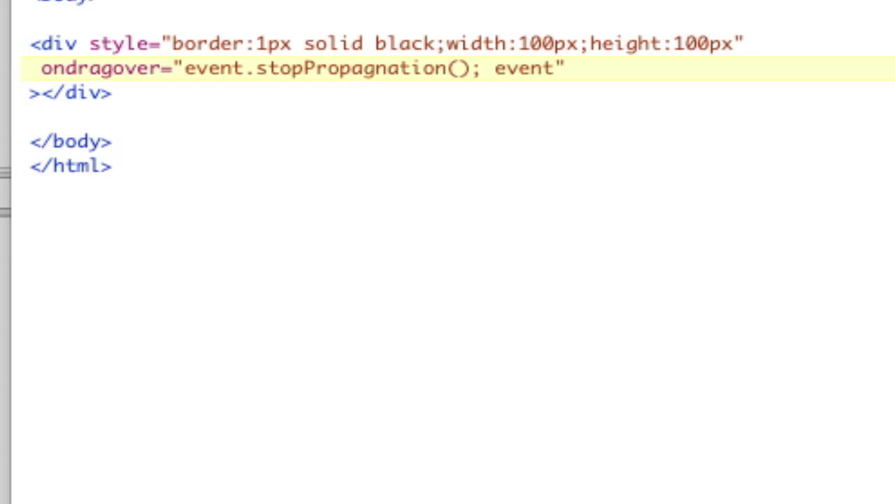
pyautogui.write('.preventDefault')
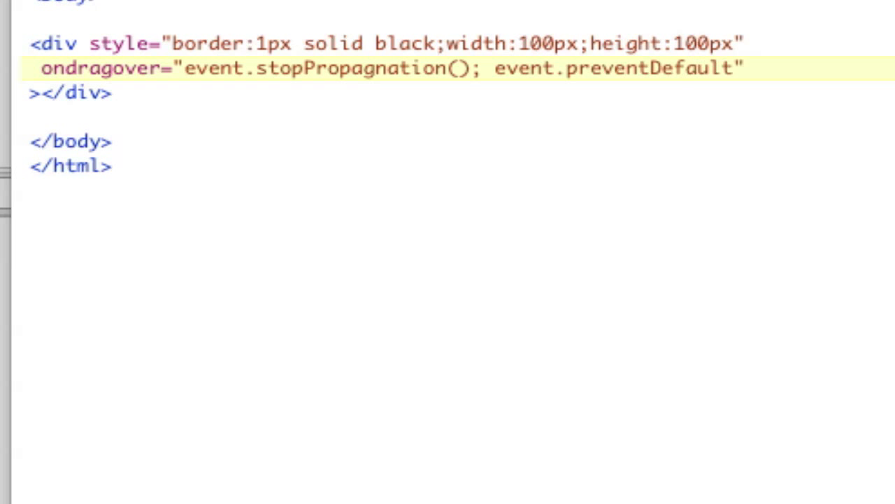
pyautogui.write('()')
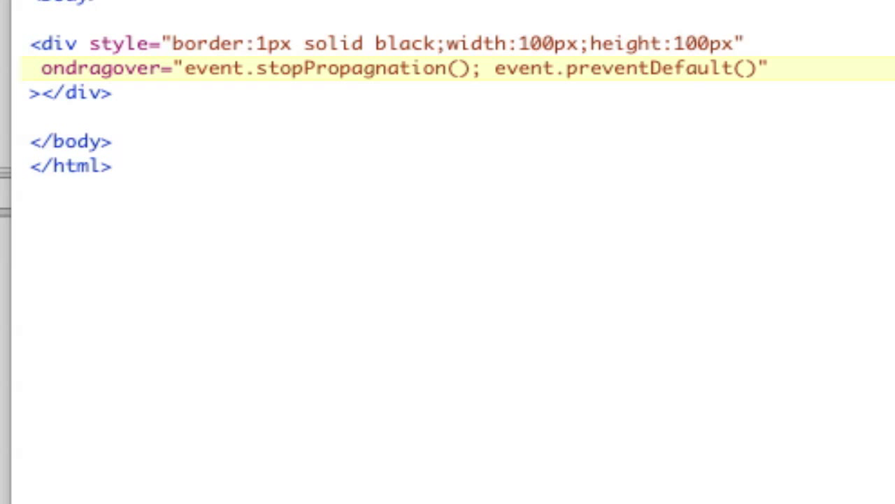
pyautogui.write(';')
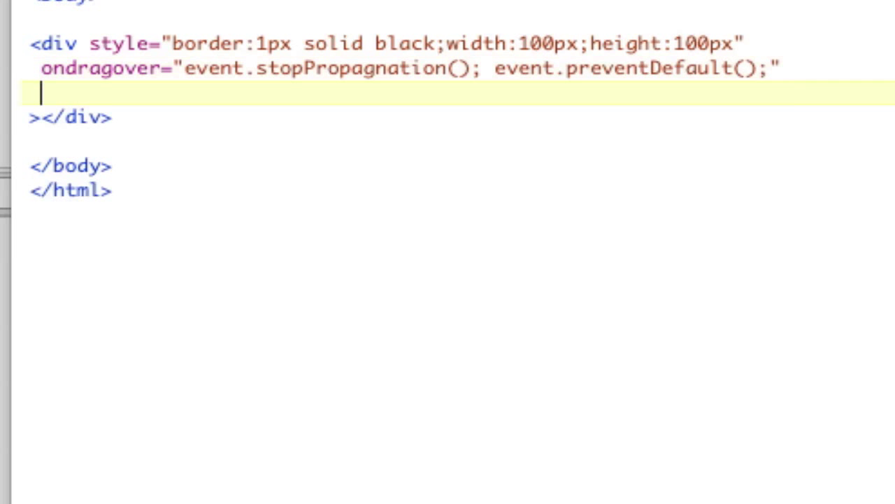
# Add ondrop="event.stopPropagation(); event.preventDefault(); doDrop(event);" to the div.
pyautogui.write('ondrop')
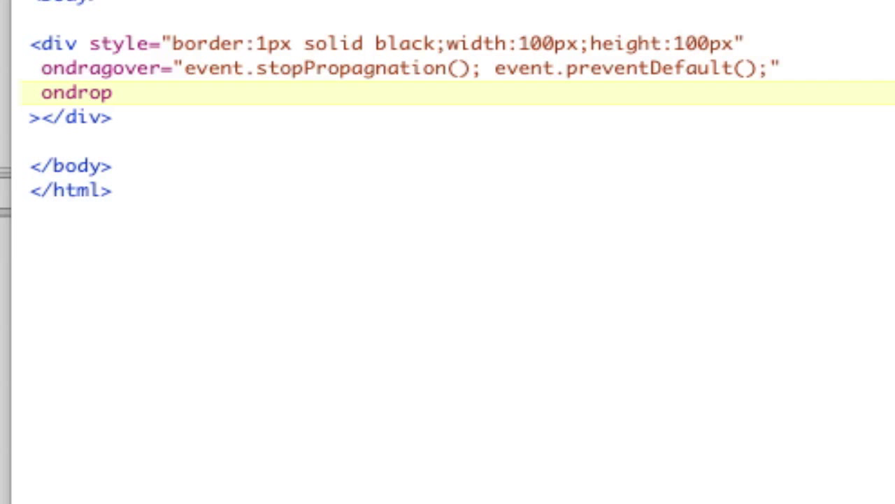
pyautogui.write('="event')
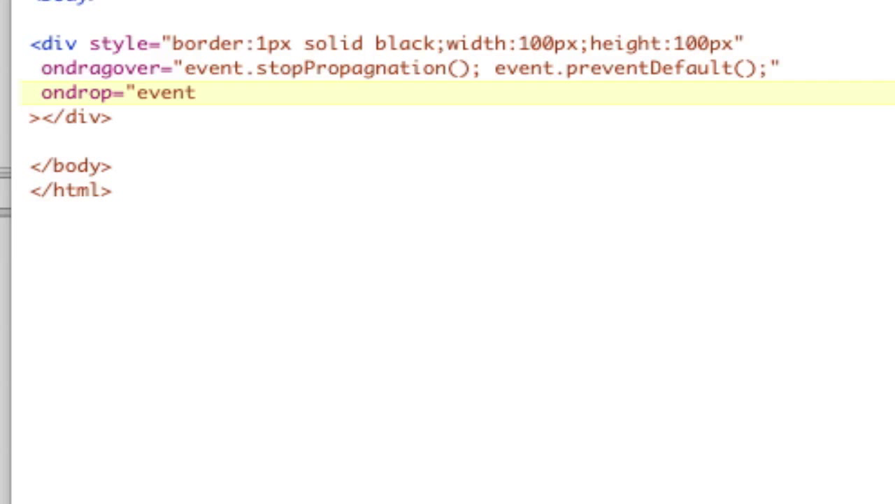
pyautogui.write('.stopPro')
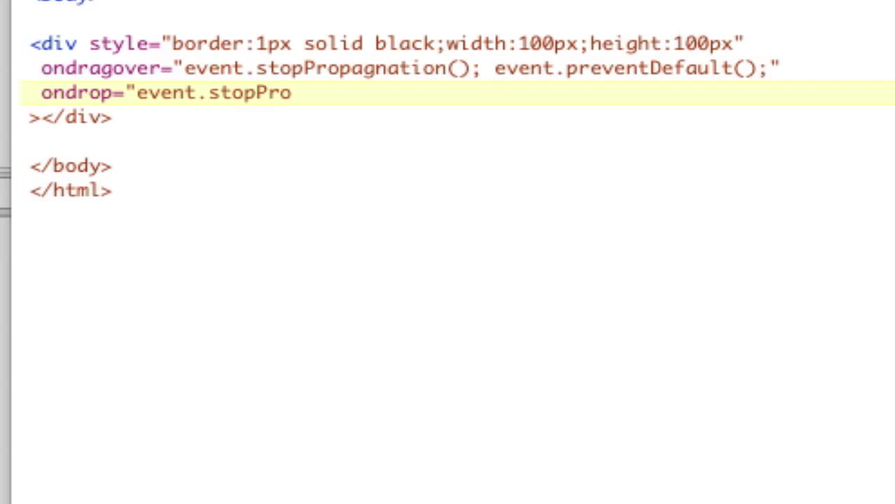
pyautogui.write('pagnation')
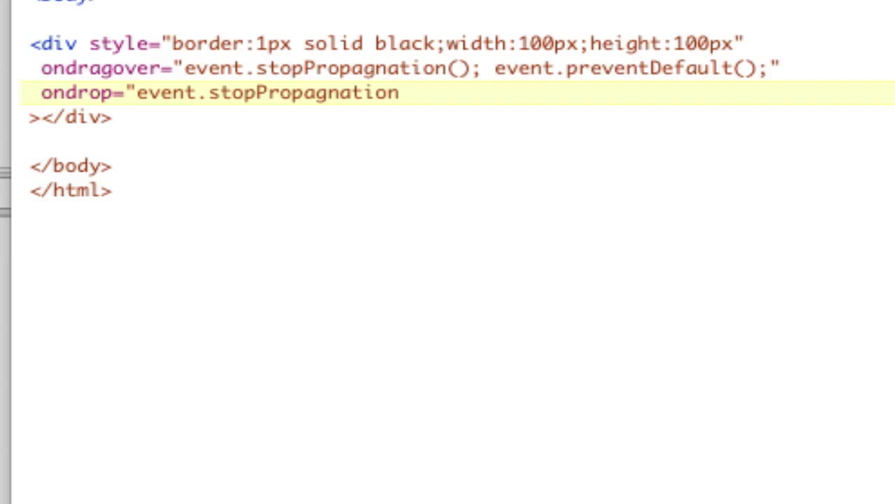
pyautogui.write('();')
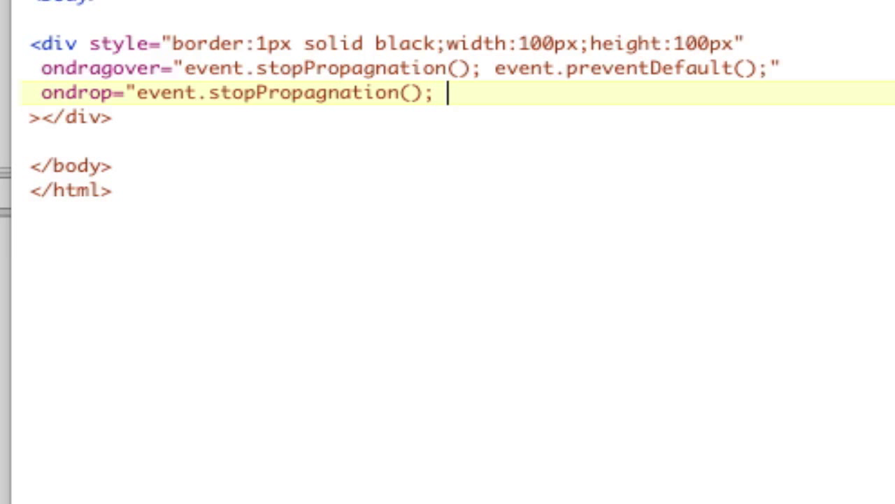
pyautogui.write('event.p')
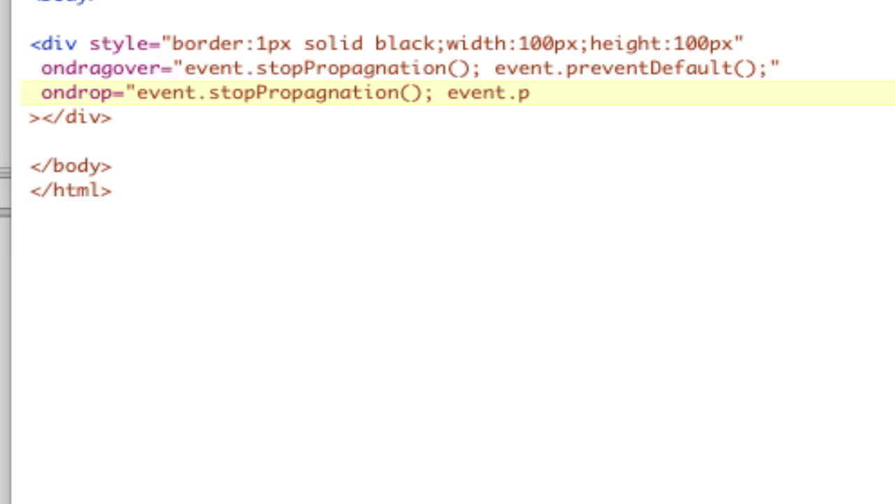
pyautogui.write('reventDefaut')
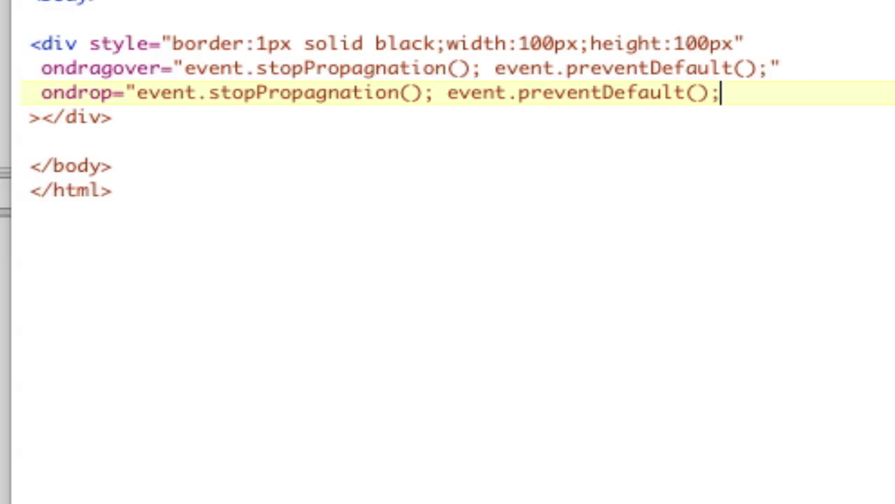
pyautogui.write('do')
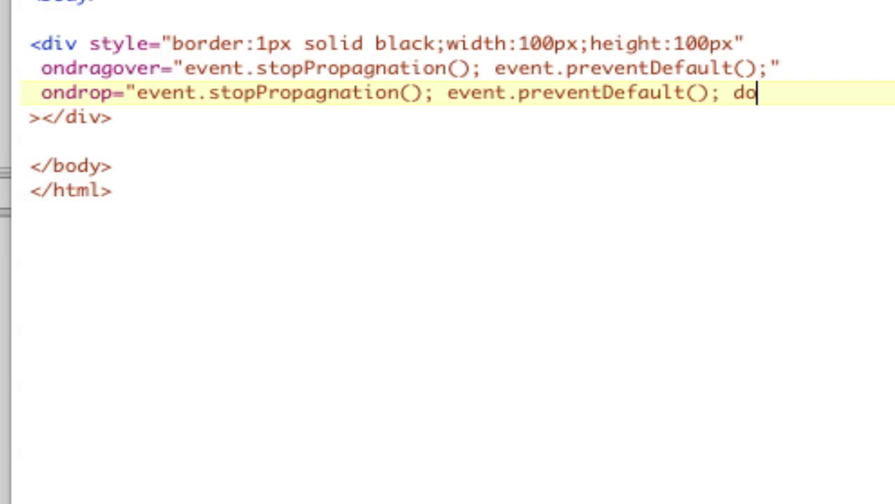
pyautogui.write('Drop')
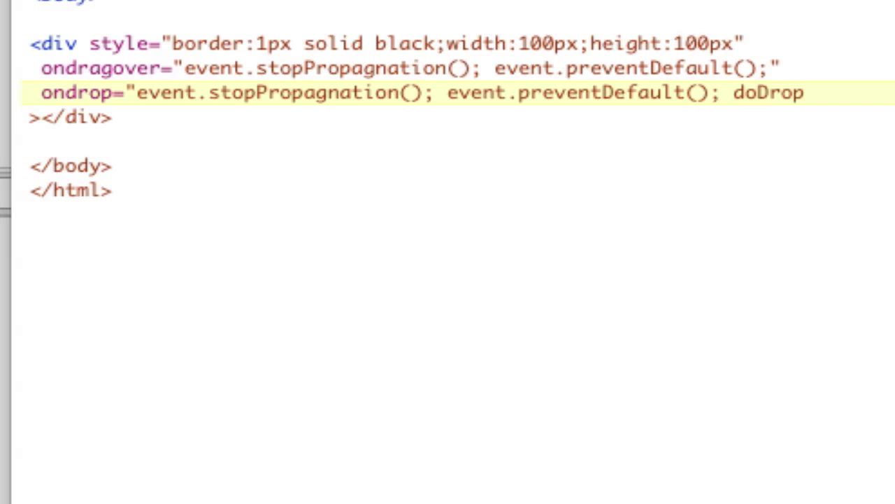
pyautogui.write('(event);')
pyautogui.write('function')
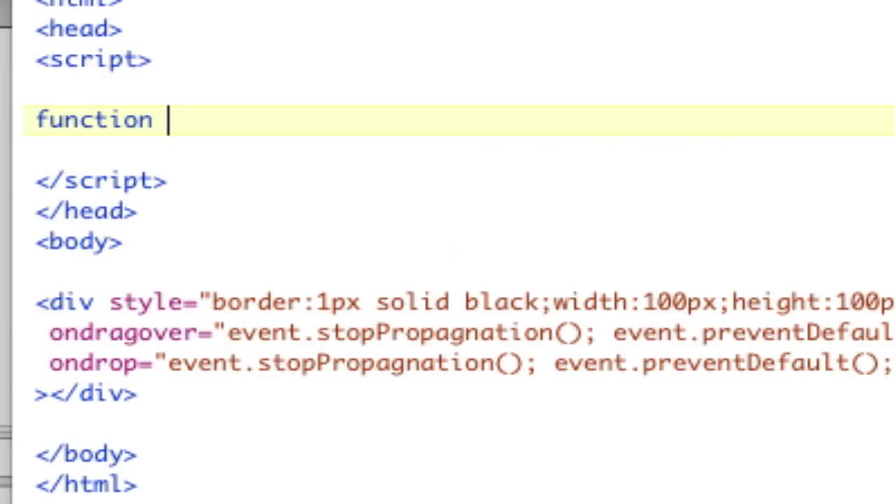
# Write function doDrop(event) { console.log( in the script block.
pyautogui.write('doDrop')
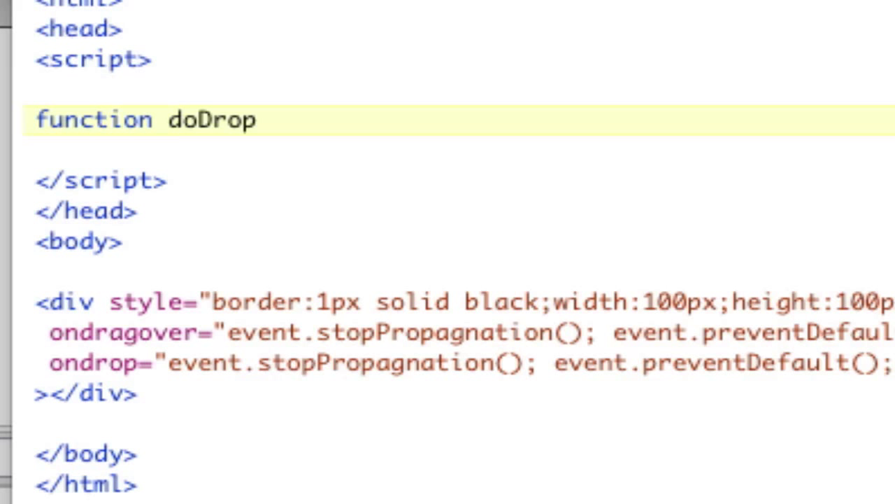
pyautogui.write('(event) {')
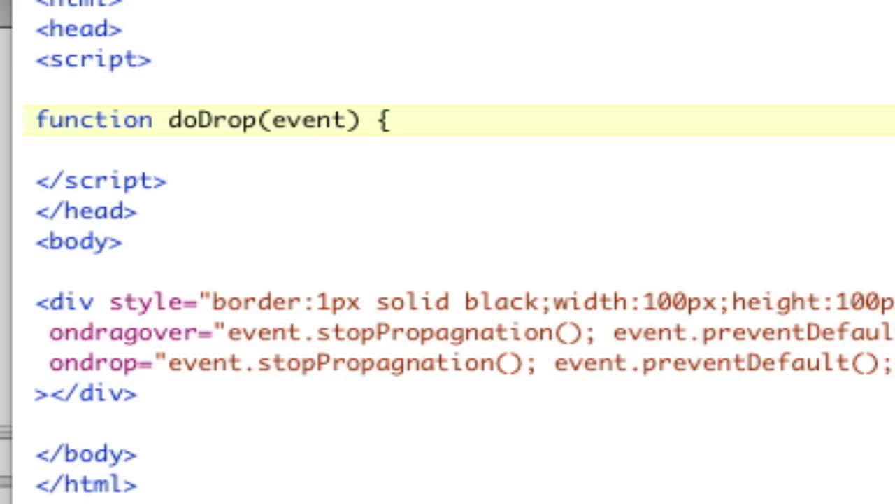
pyautogui.write('cn')
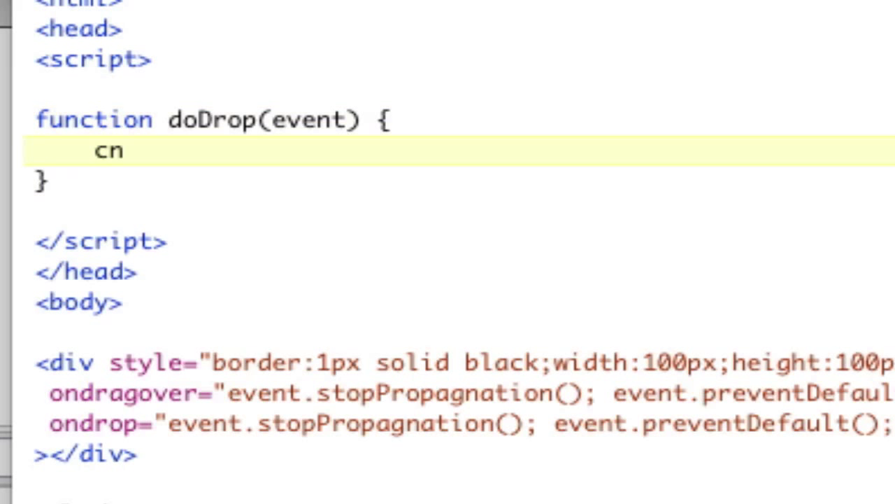
pyautogui.write('onsole.log(')
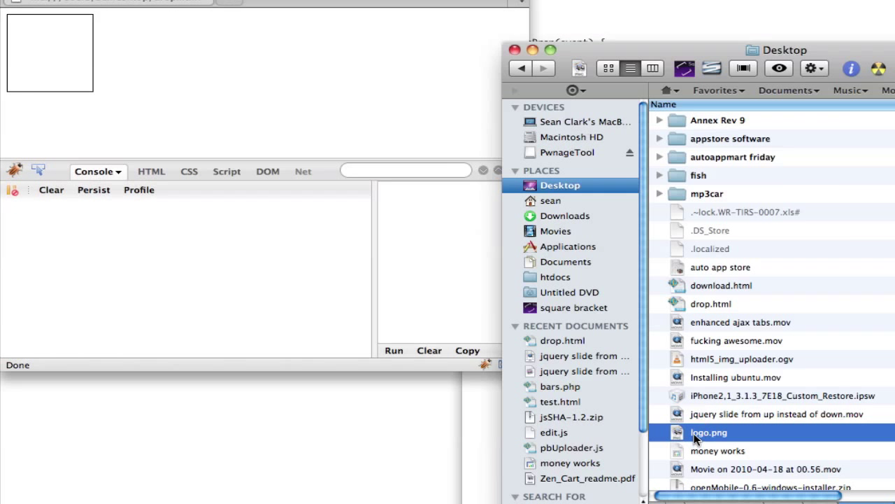
# Drag logo.png from the Desktop listing onto the bordered box in Firefox.
pyautogui.moveTo(708, 432); pyautogui.dragTo(50, 53)
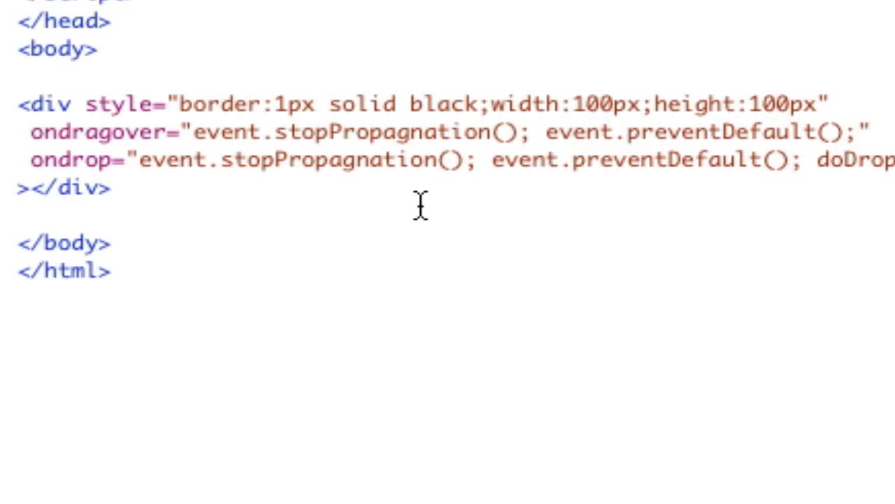
pyautogui.moveTo(446, 163)
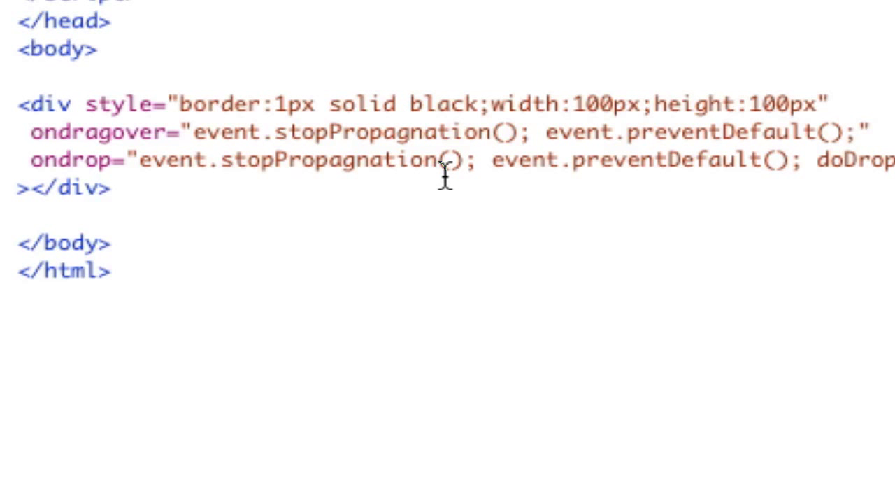
pyautogui.moveTo(428, 269)
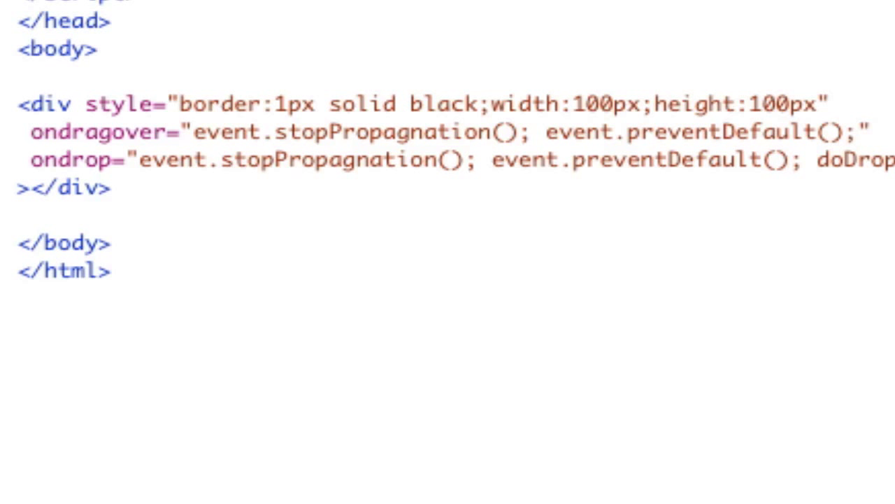
pyautogui.doubleClick(375, 132)
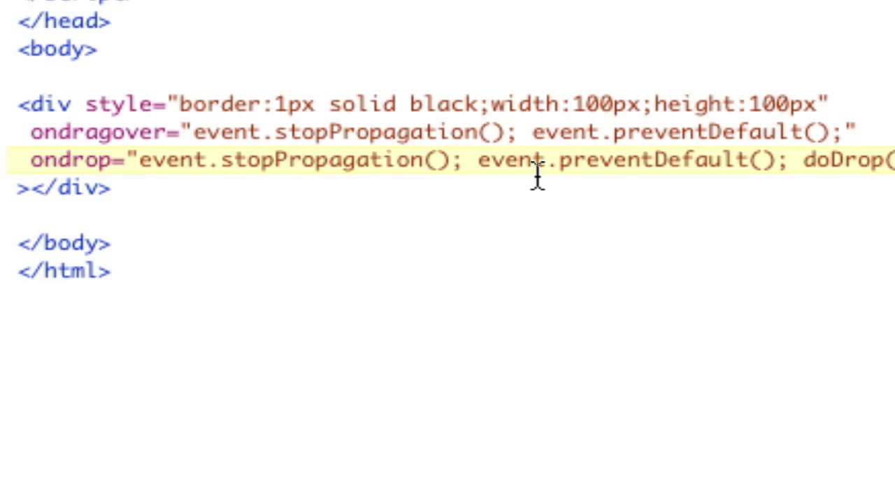
pyautogui.click(426, 160)
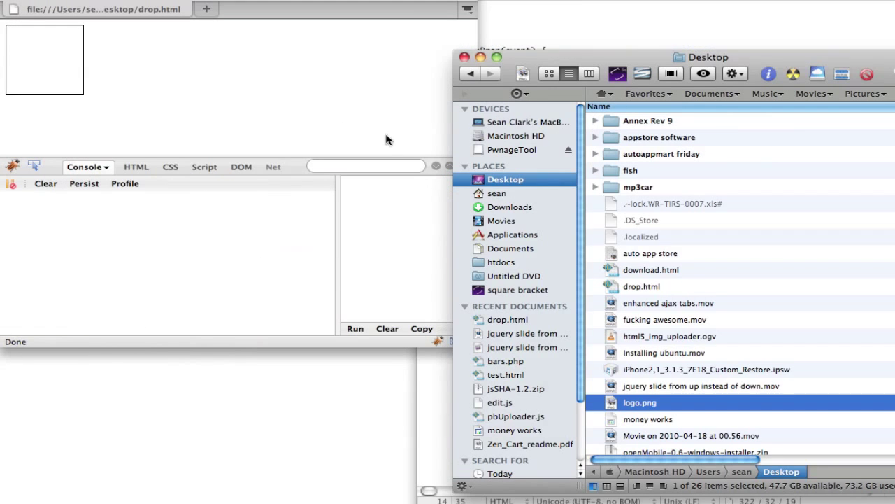
# Drop logo.png on the box and expand the logged event's dataTransfer types: application/x-moz-file and Files.
pyautogui.moveTo(639, 403); pyautogui.dragTo(31, 44)
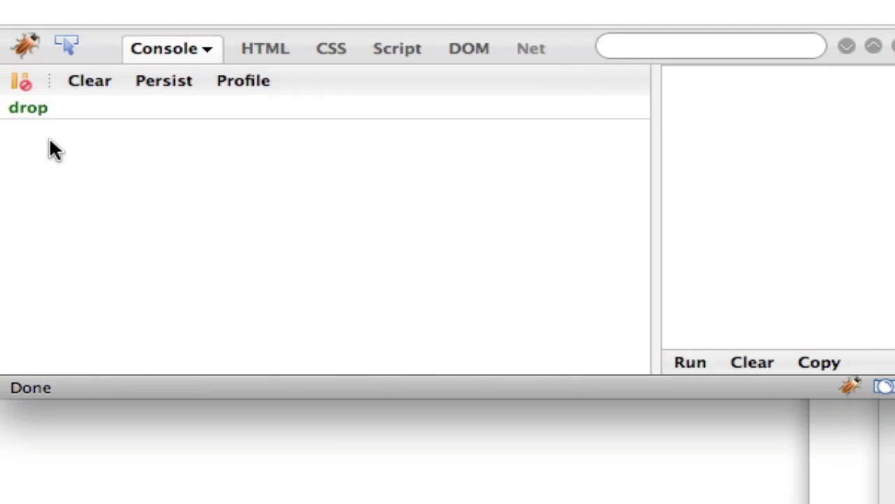
pyautogui.click(460, 48)
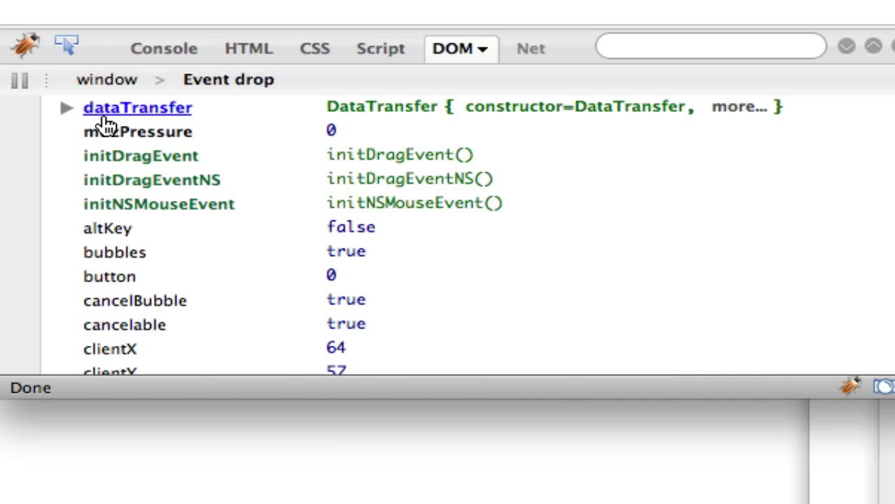
pyautogui.moveTo(100, 126)
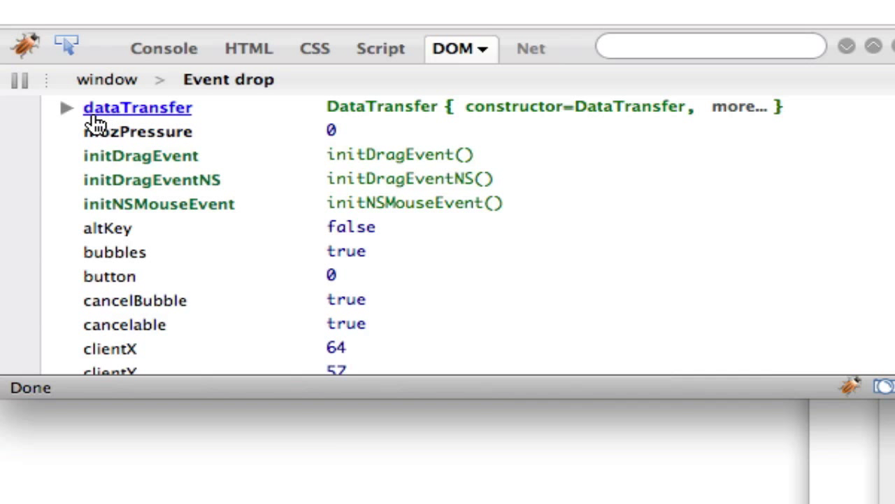
pyautogui.click(67, 106)
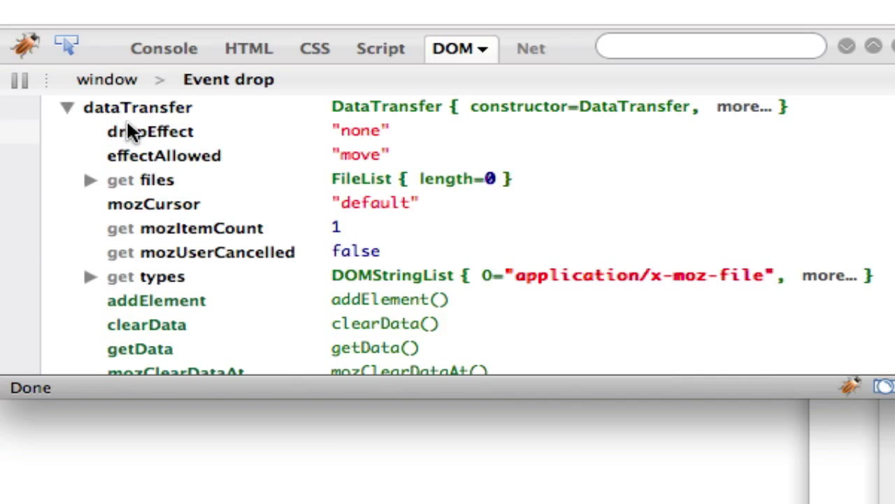
pyautogui.moveTo(324, 170)
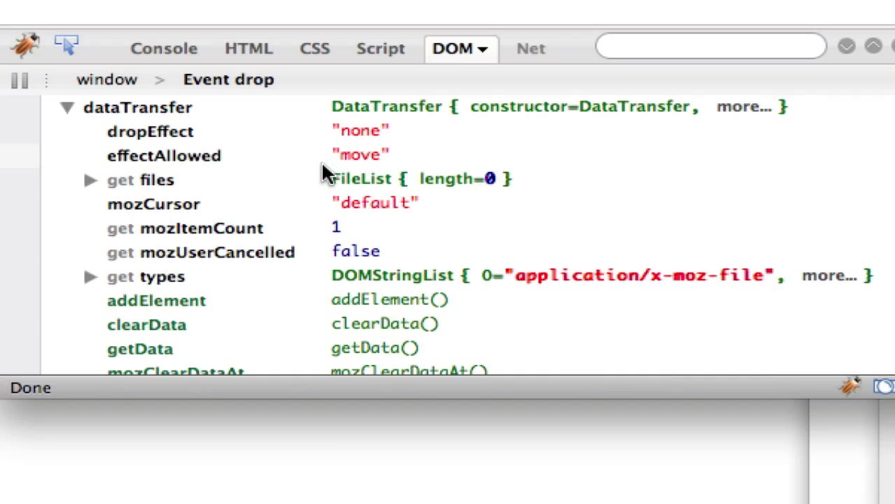
pyautogui.moveTo(157, 179)
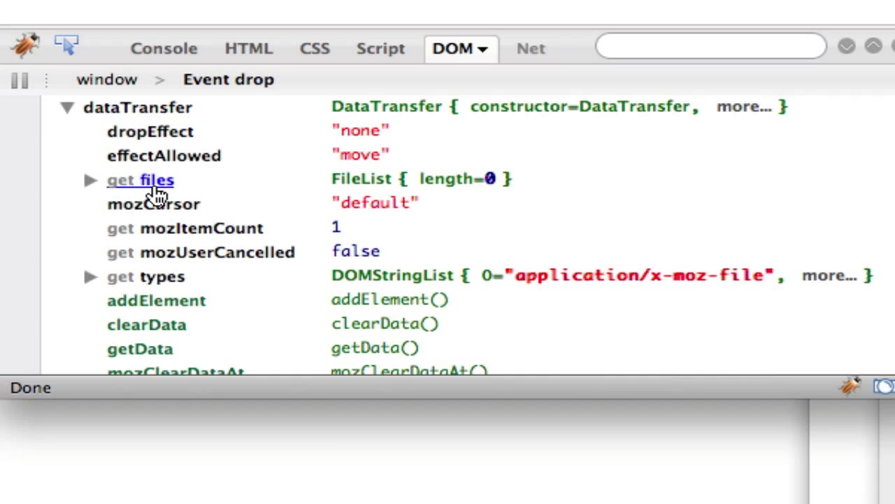
pyautogui.moveTo(90, 190)
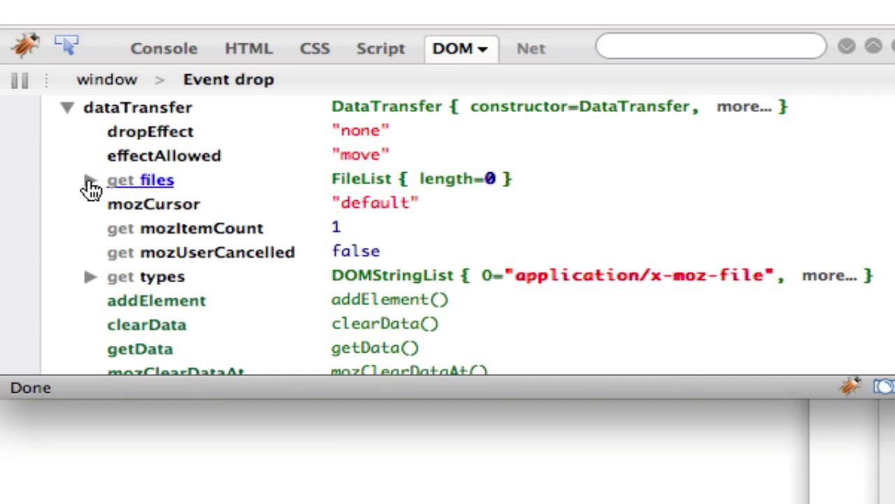
pyautogui.click(89, 179)
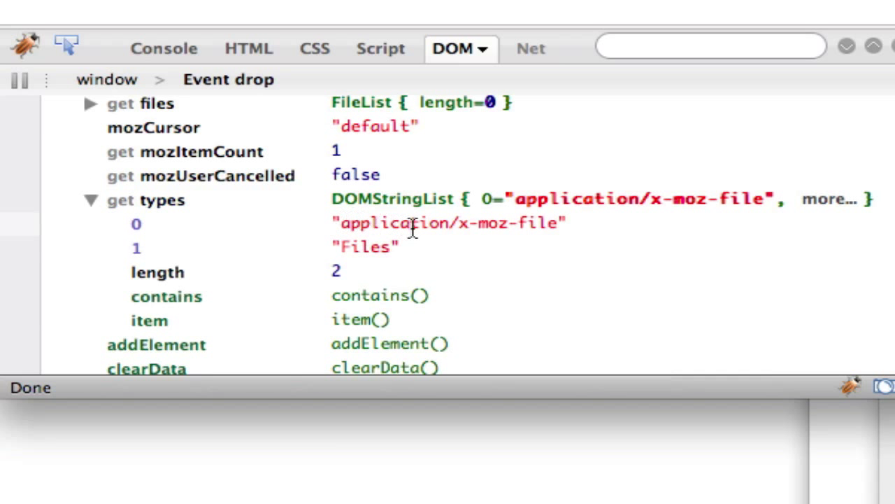
pyautogui.scroll(-3)
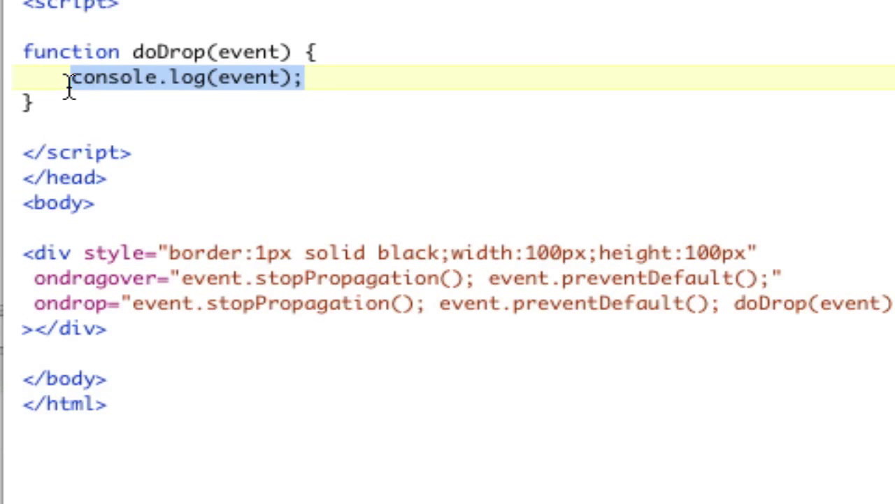
pyautogui.moveTo(114, 82)
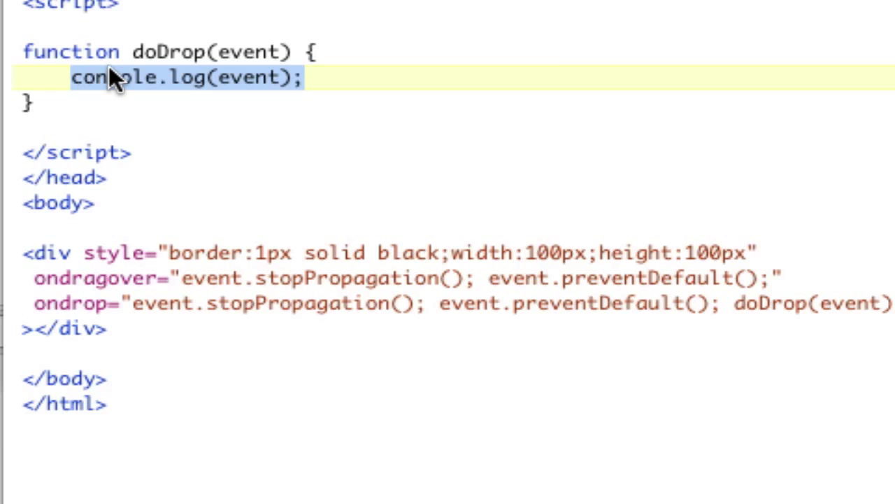
# Write var files = event.dataTransfer.files; and console.log(files); in doDrop.
pyautogui.write('var dt')
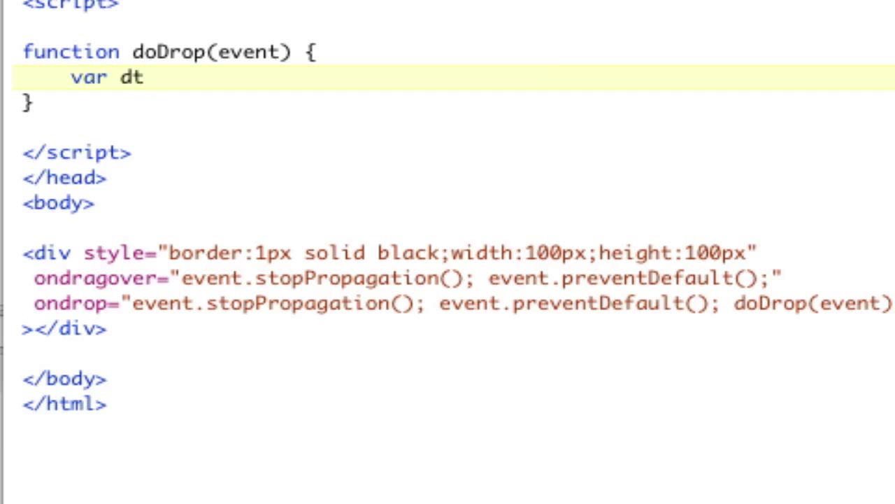
pyautogui.write('= ee')
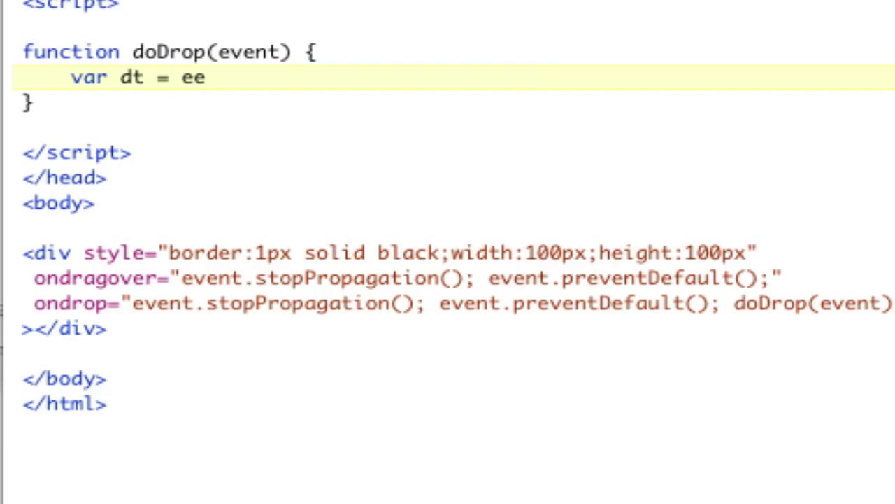
pyautogui.press('BackSpace')
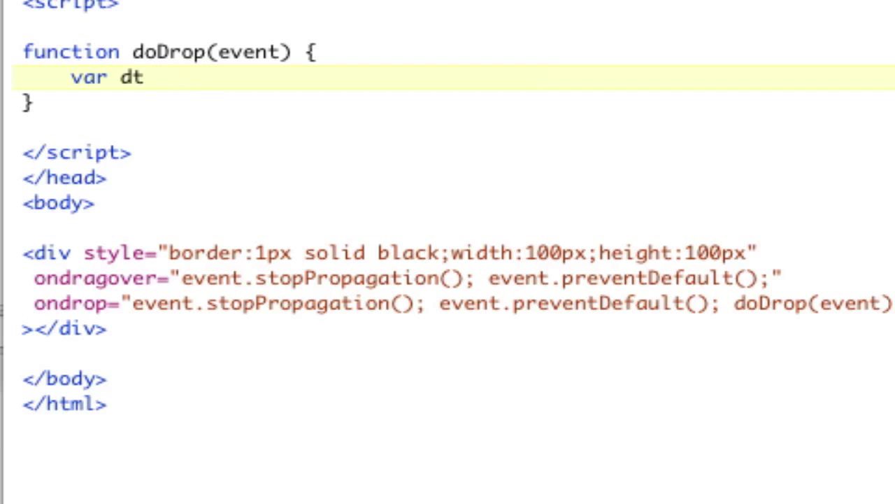
pyautogui.write('iles')
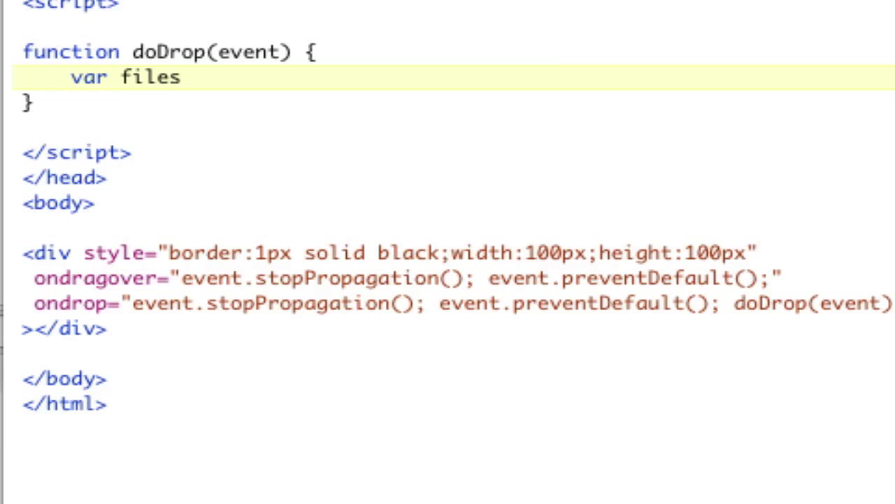
pyautogui.write('= event.')
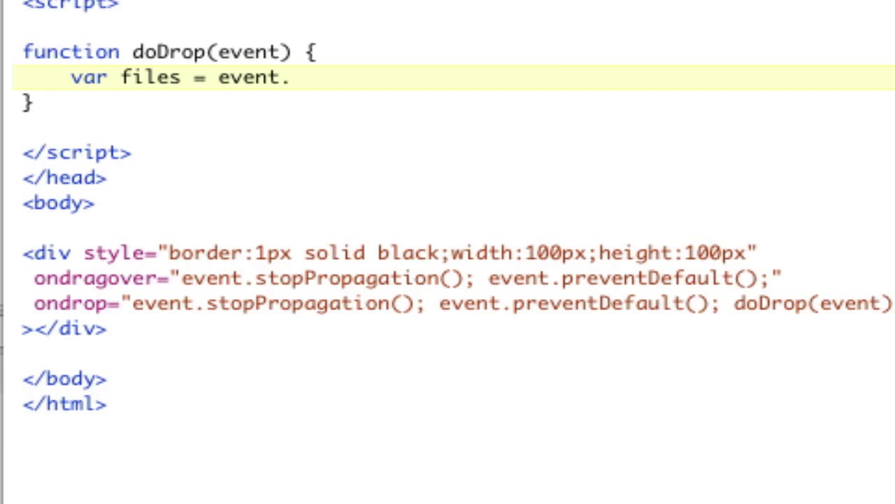
pyautogui.write('dataTrans')
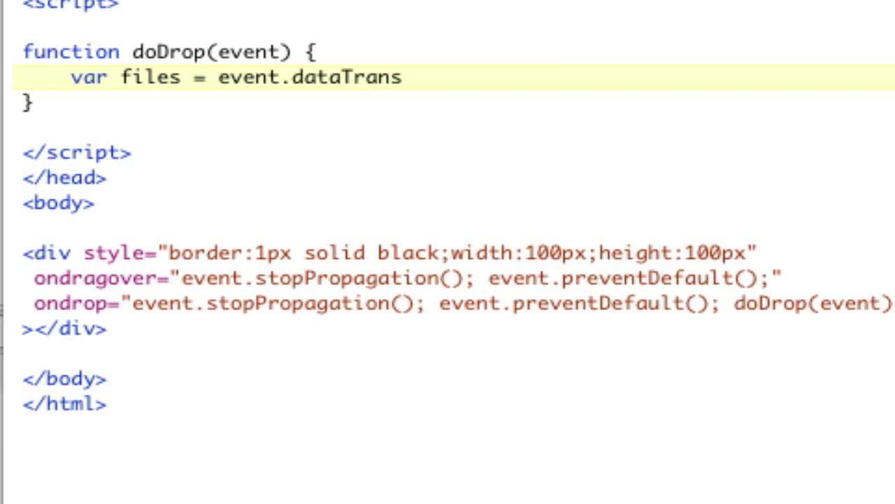
pyautogui.write('fer.files;')
pyautogui.write('consol')
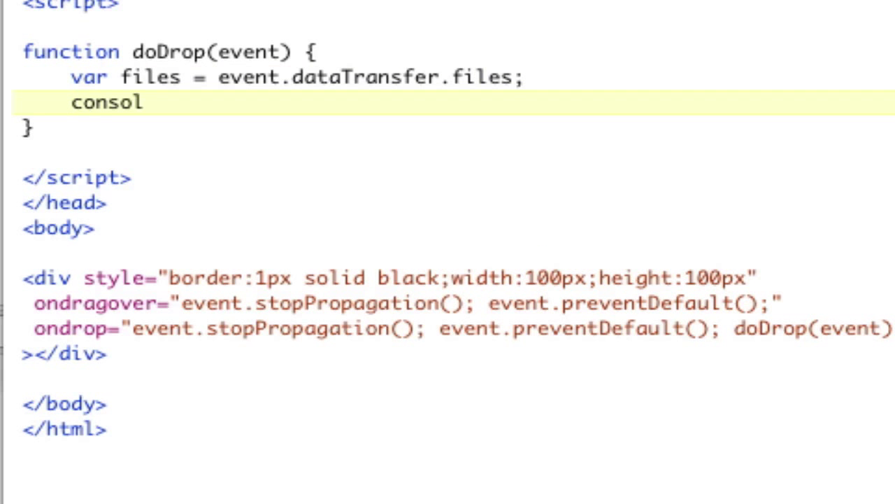
pyautogui.write('e.log(files);')
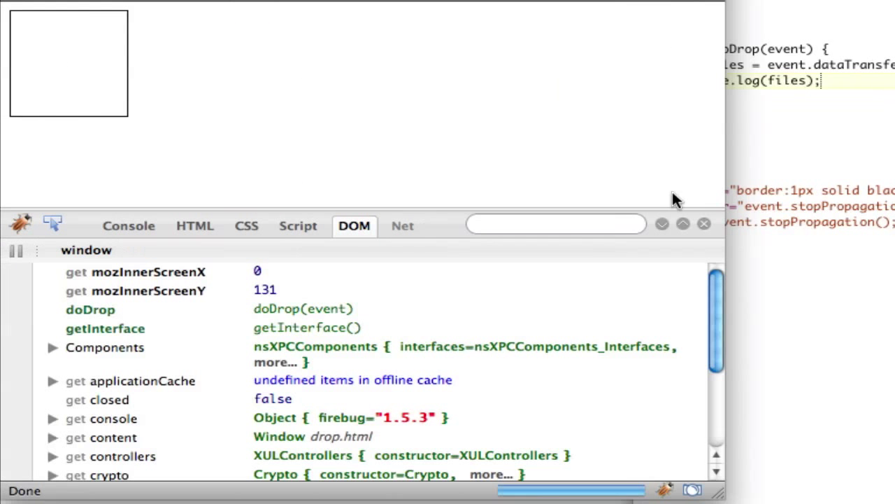
# Expand the logged FileList's first item: logo.png, 10399 bytes, image/png.
pyautogui.click(128, 226)
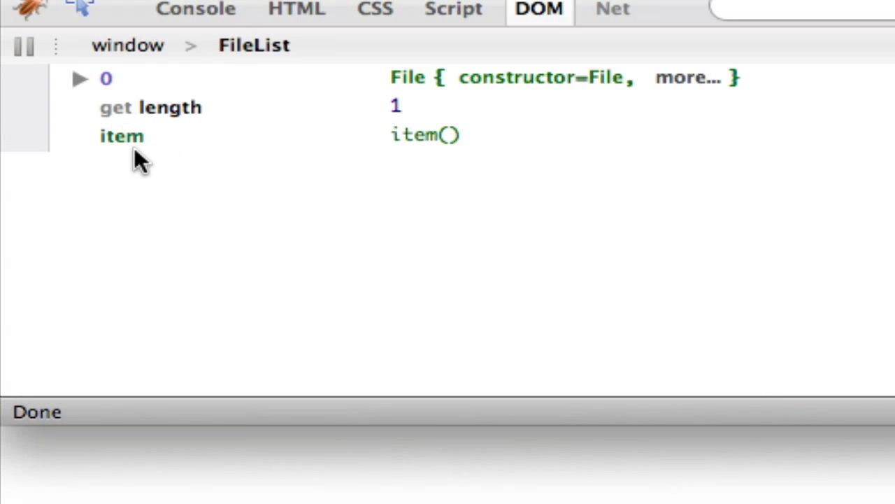
pyautogui.click(79, 78)
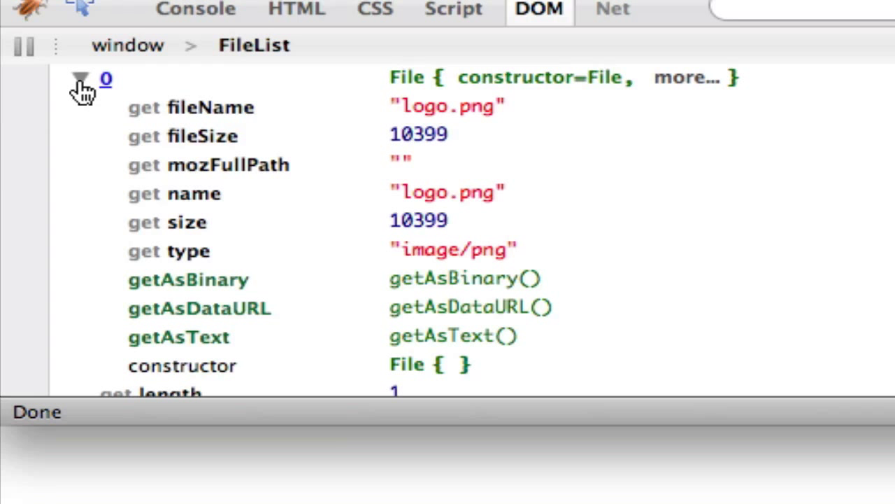
pyautogui.click(81, 77)
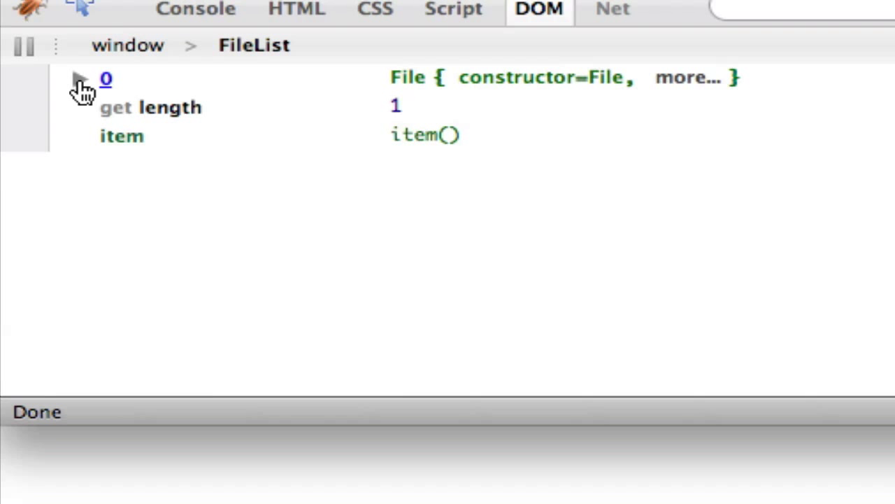
pyautogui.click(80, 78)
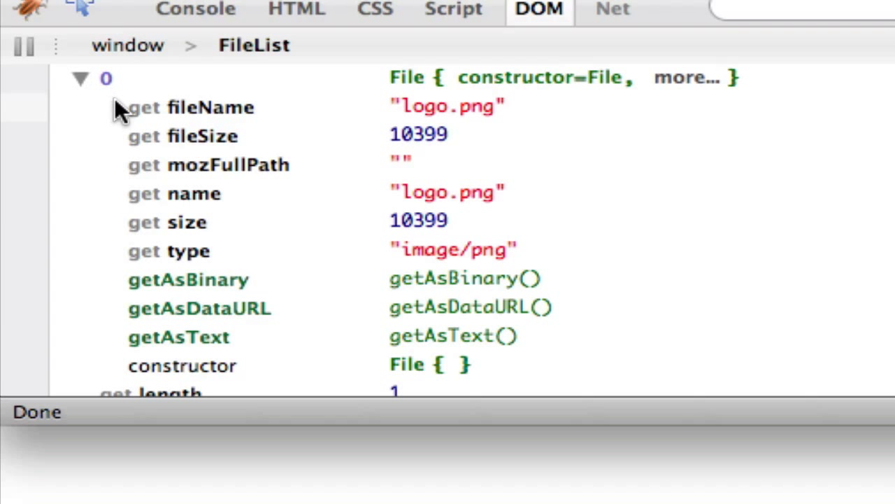
pyautogui.moveTo(431, 105)
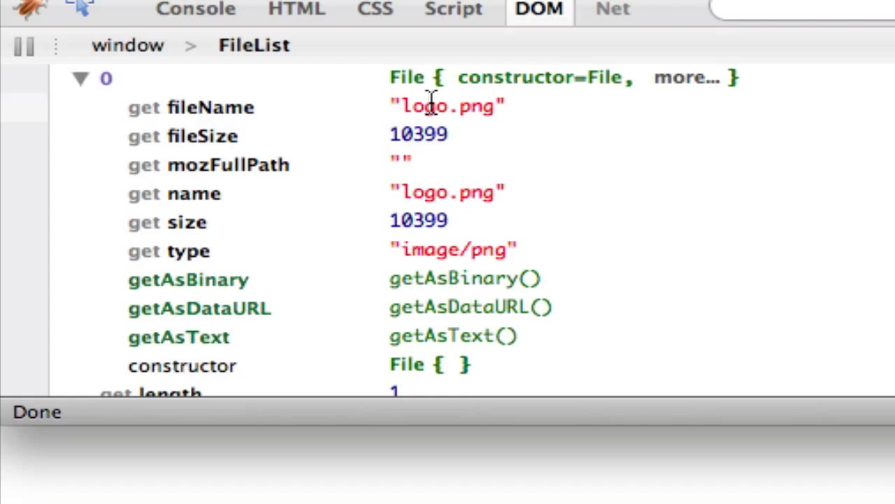
pyautogui.moveTo(413, 133)
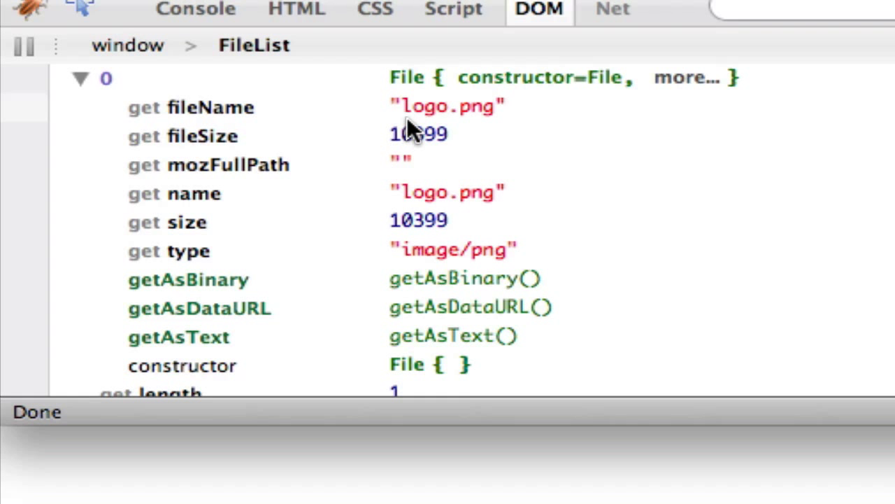
pyautogui.moveTo(399, 165)
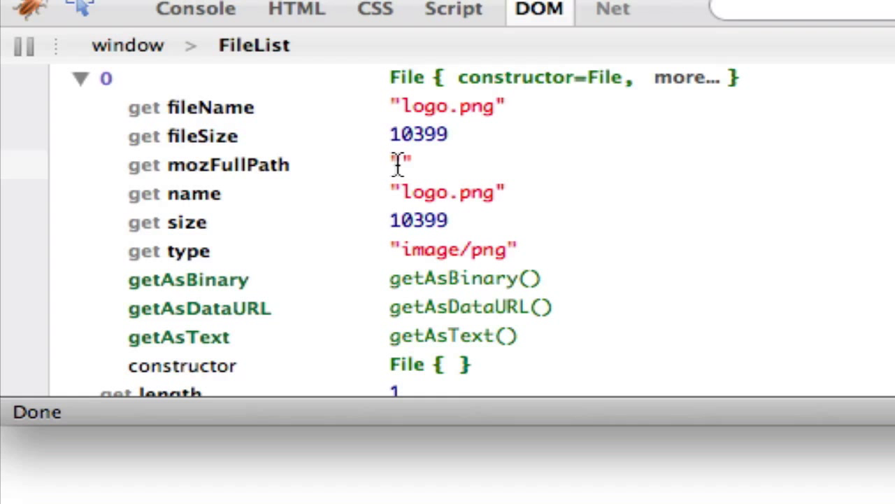
pyautogui.moveTo(417, 199)
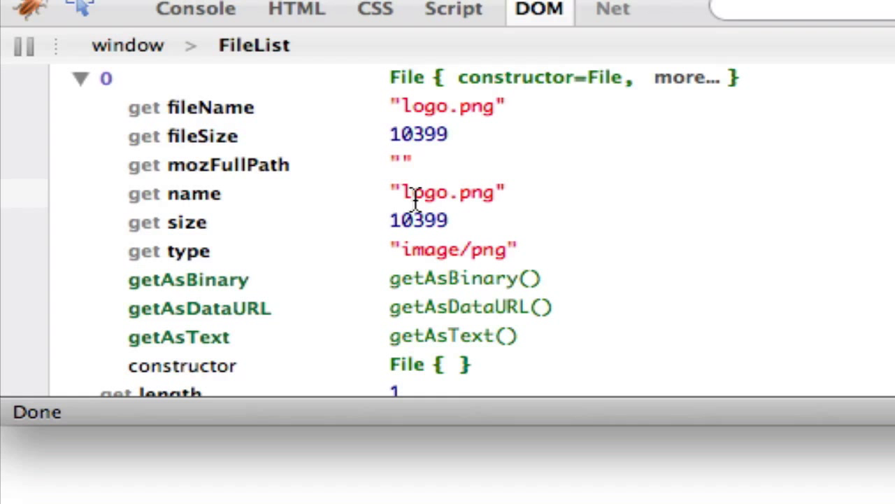
pyautogui.moveTo(448, 217)
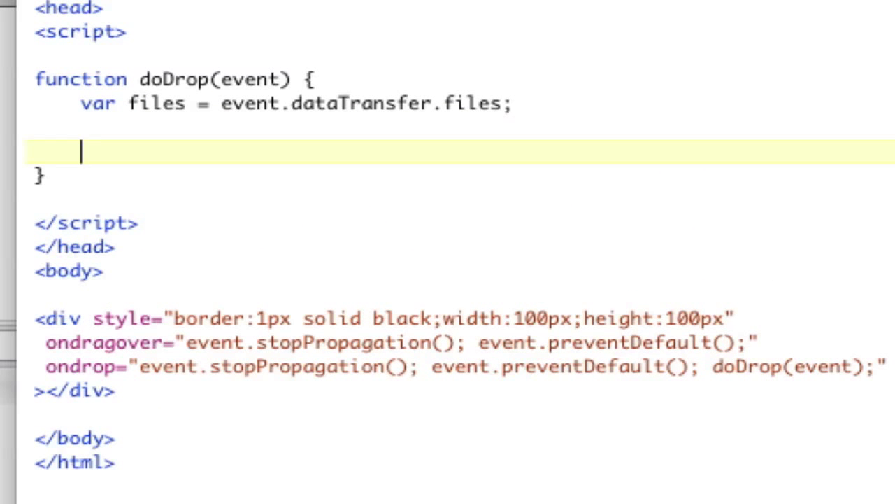
# Add var img = document.createElement("img"); to doDrop.
pyautogui.write('var im')
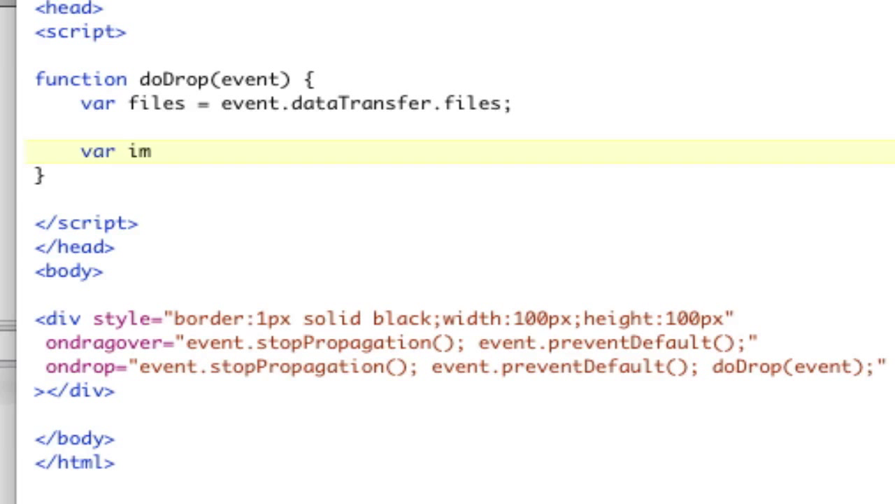
pyautogui.write('g = document.c')
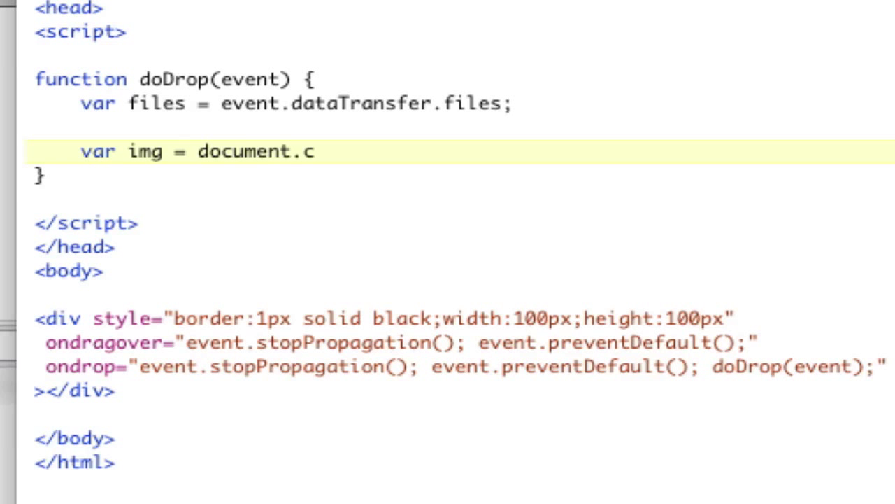
pyautogui.write('reate')
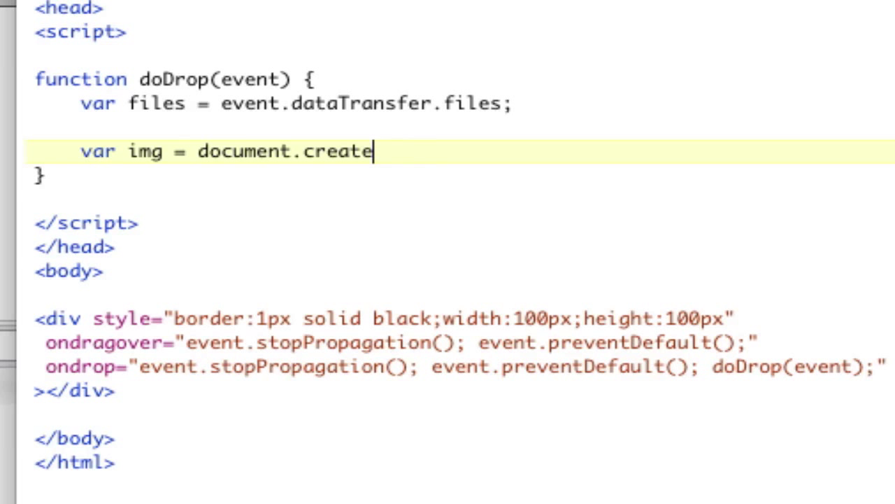
pyautogui.write('Element("img");')
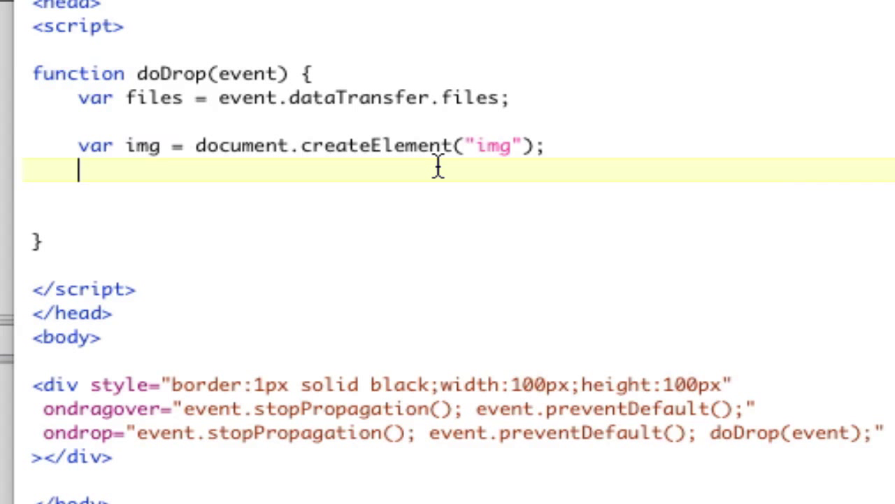
# Log files[0] to the console instead of img.
pyautogui.write('consol')
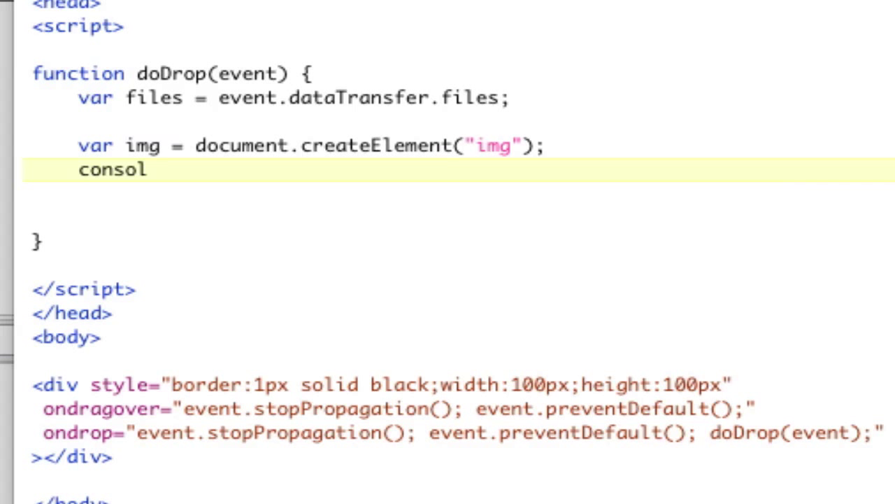
pyautogui.write('e.log(img)')
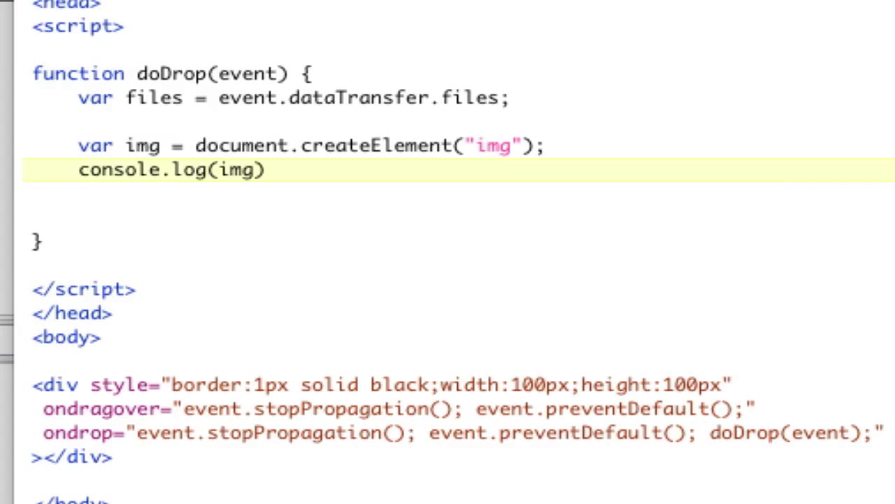
pyautogui.press('Backspace')
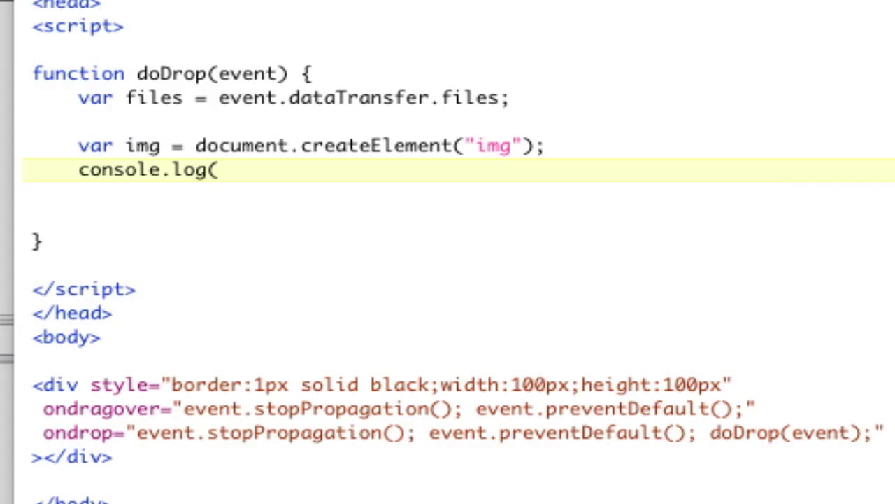
pyautogui.write('files[0]')
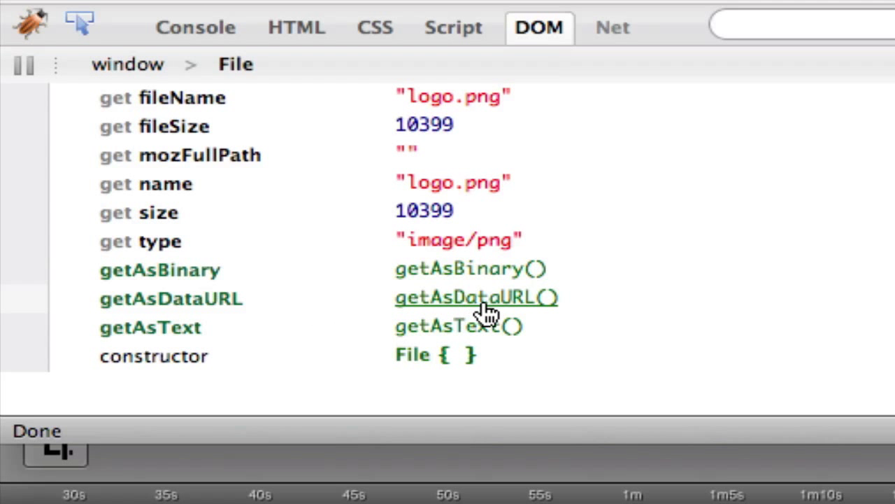
# View drop.html's script in Firebug, then the Console showing the logged File object.
pyautogui.click(453, 28)
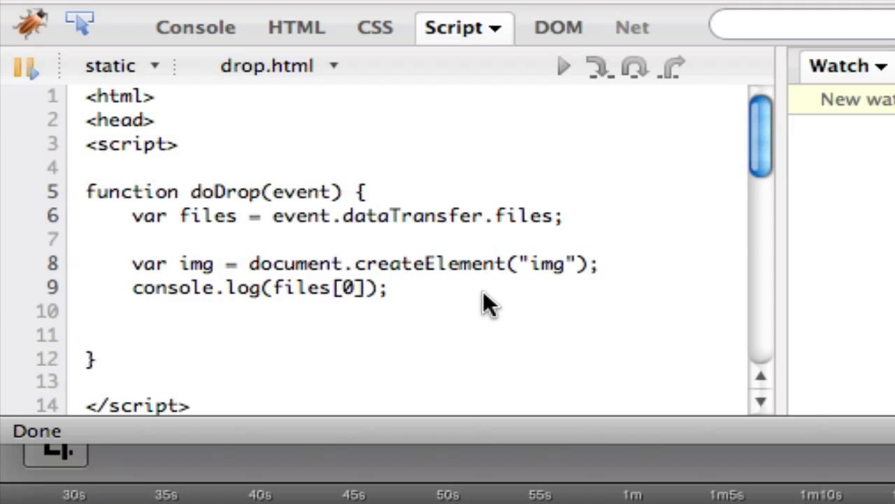
pyautogui.click(196, 26)
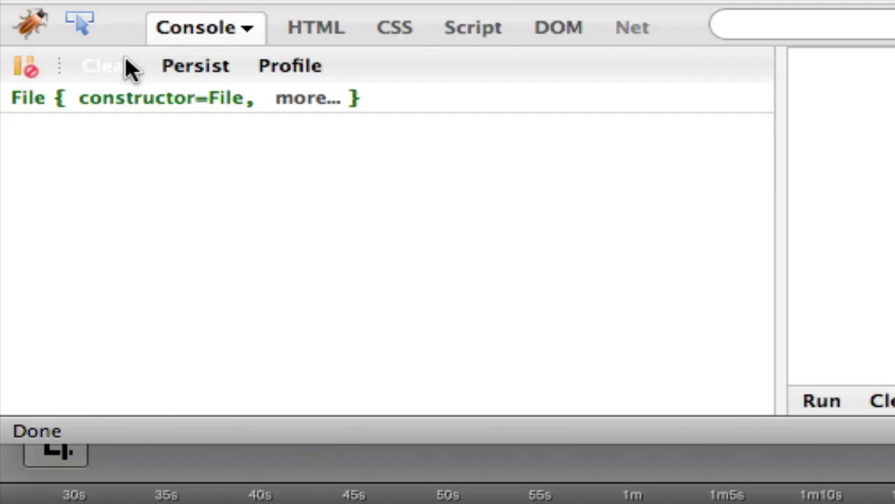
pyautogui.click(106, 65)
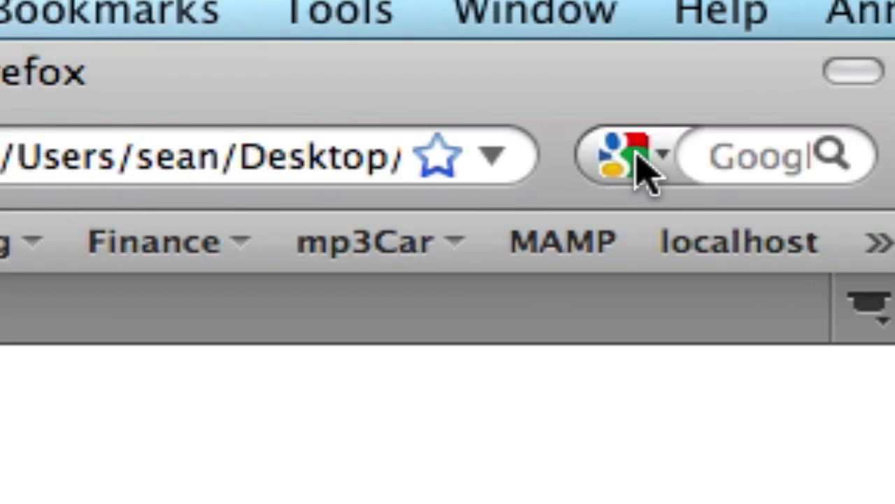
pyautogui.moveTo(627, 179)
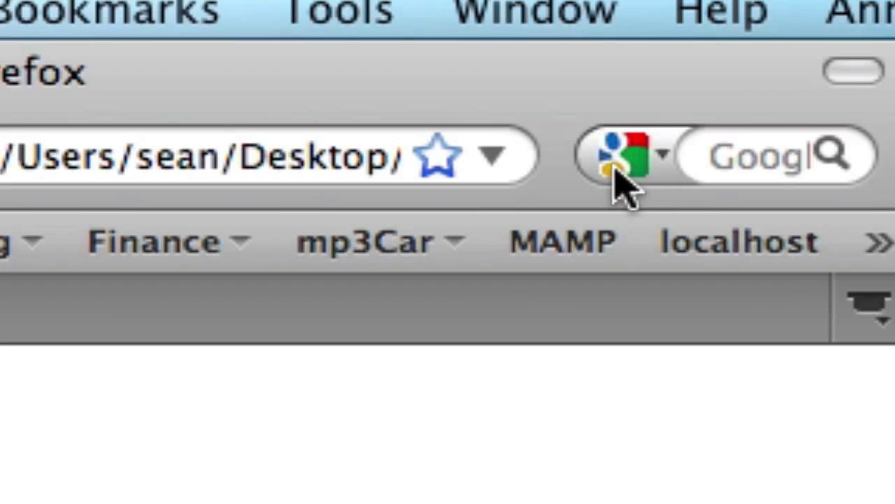
pyautogui.moveTo(655, 179)
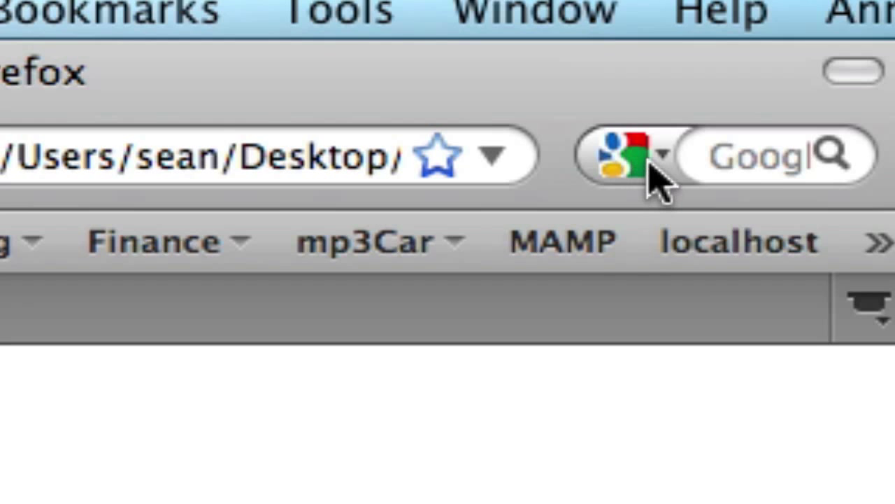
pyautogui.moveTo(641, 182)
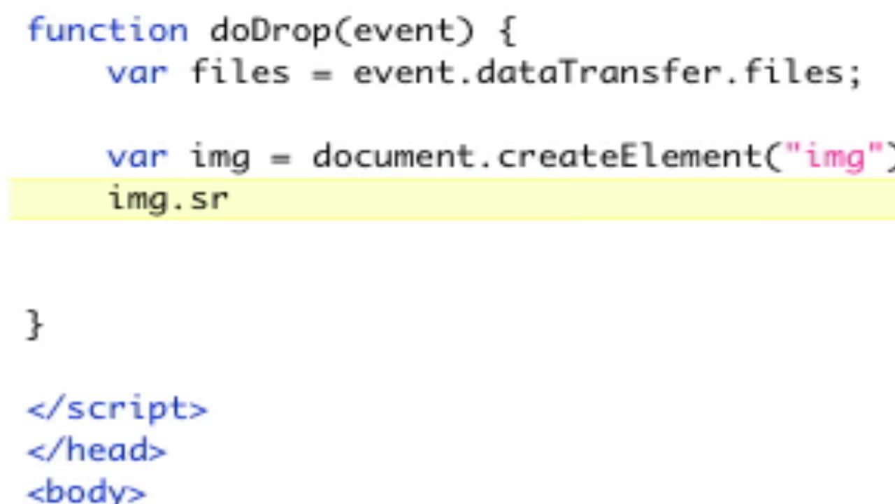
# Write img.src = files[0].getAsDataURL(); inside doDrop.
pyautogui.write('c =')
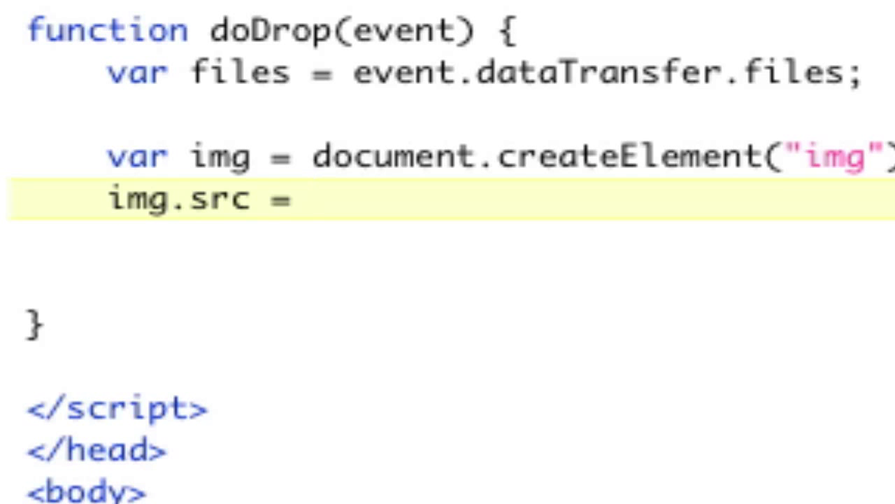
pyautogui.write('images')
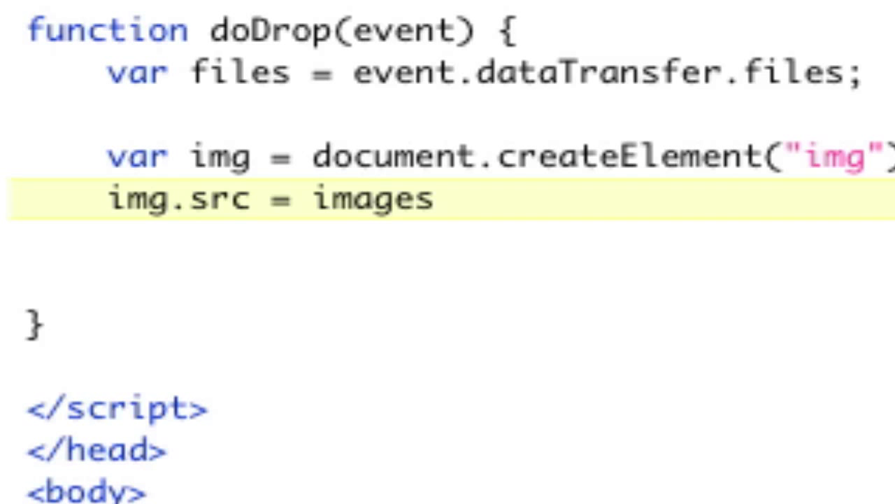
pyautogui.write('files[')
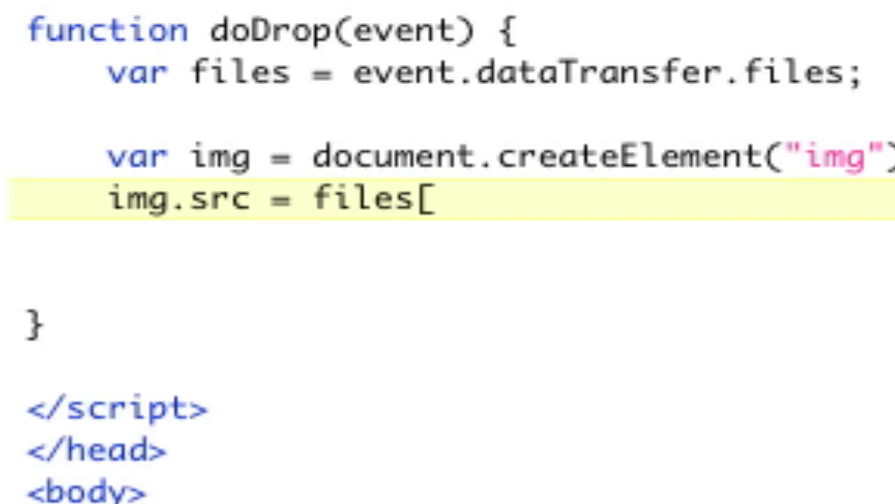
pyautogui.write('0].')
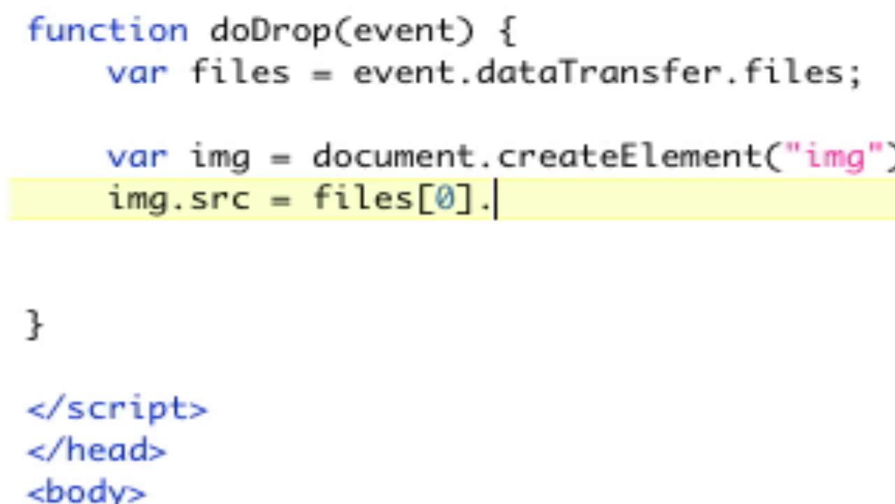
pyautogui.write('getAsD')
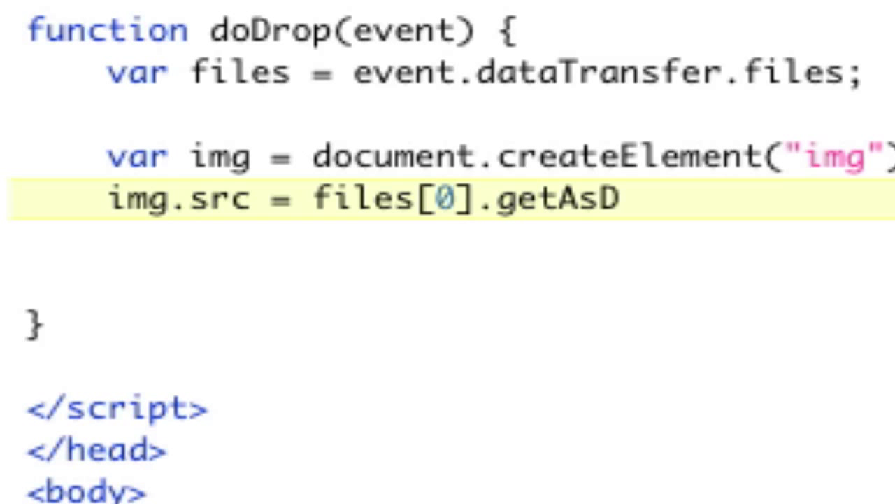
pyautogui.write('ataUR();')
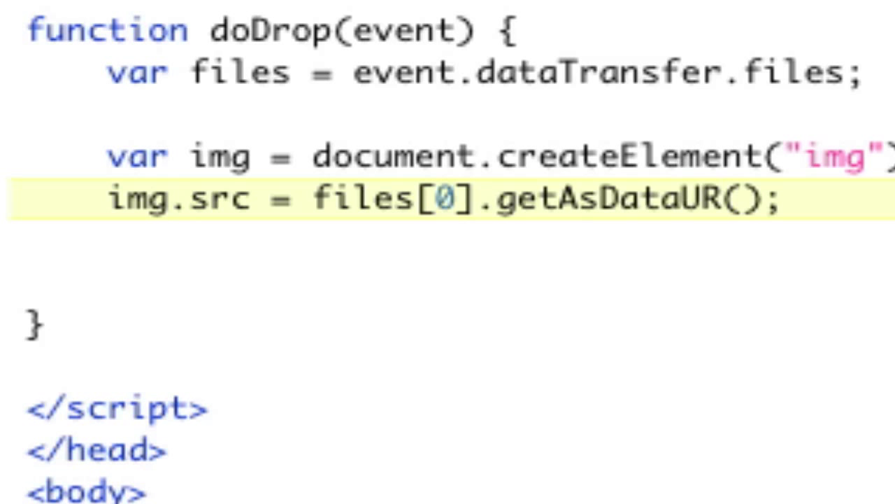
pyautogui.write('L')
pyautogui.write('ocue')
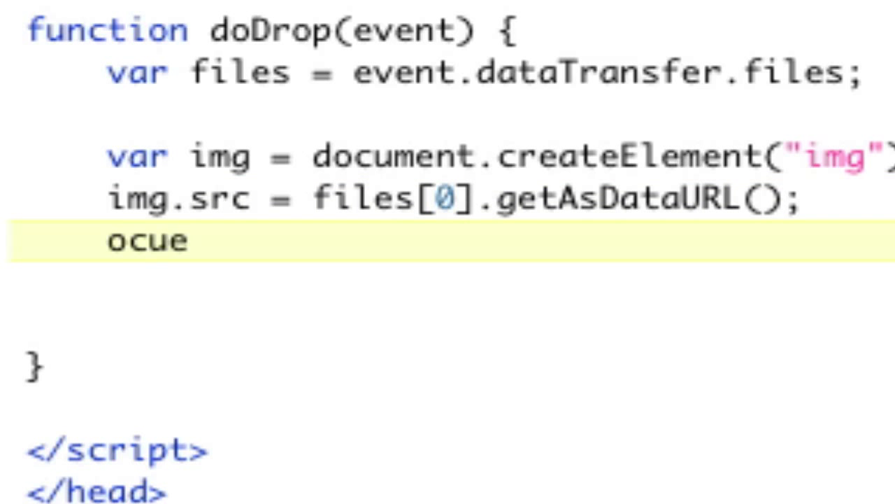
# Add document.body.appendChild(img); on the next line of doDrop.
pyautogui.write('document.bo')
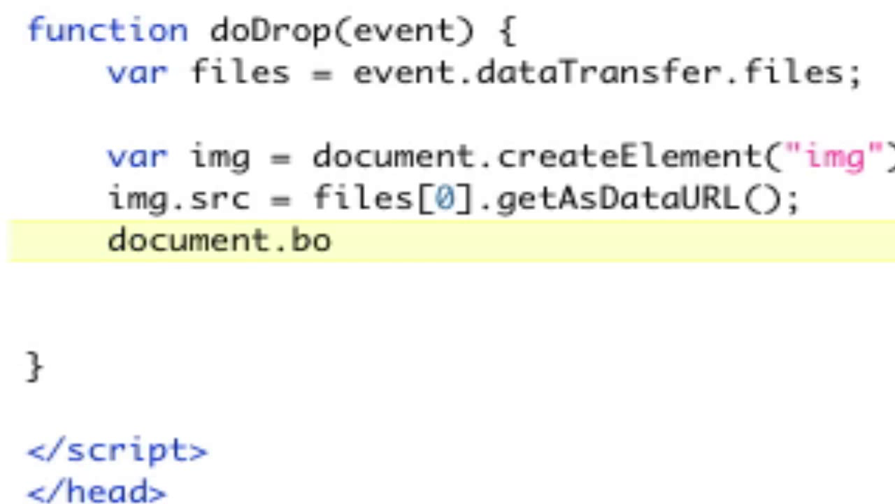
pyautogui.write('dy.appendChi')
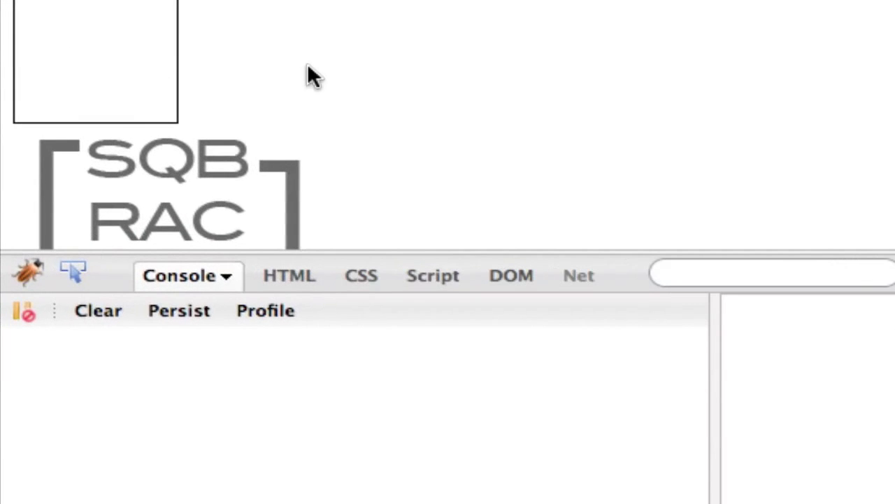
# Inspect Element on the dropped logo image to reveal its base64 img src.
pyautogui.scroll(-3)
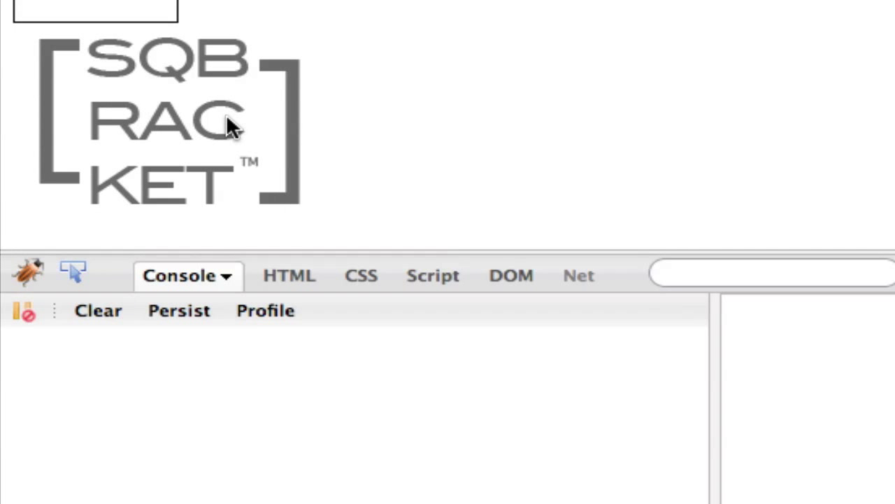
pyautogui.rightClick(231, 126)
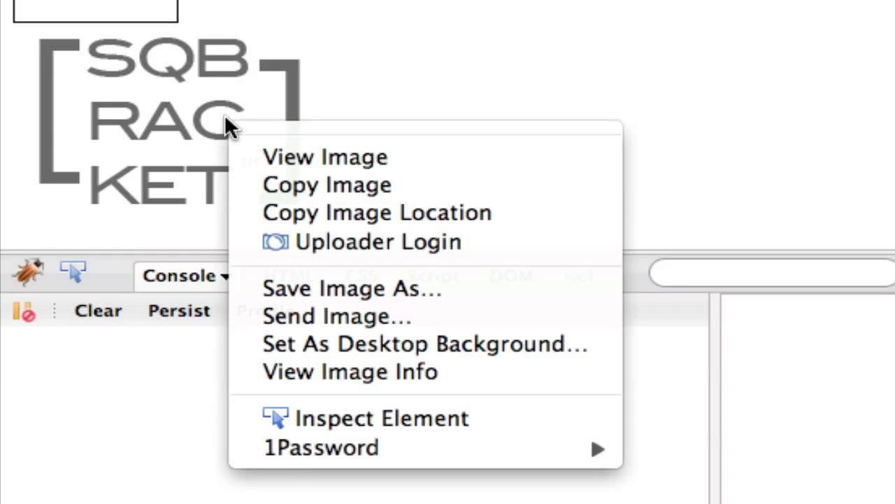
pyautogui.click(381, 417)
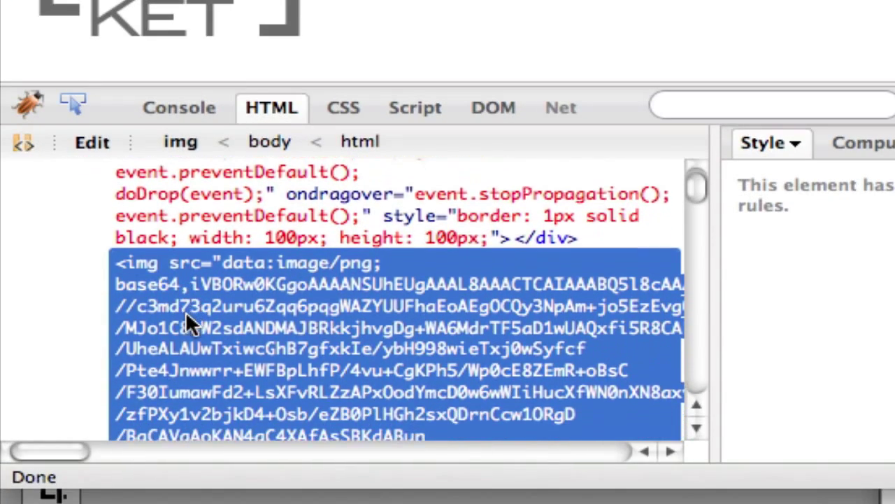
pyautogui.scroll(-3)
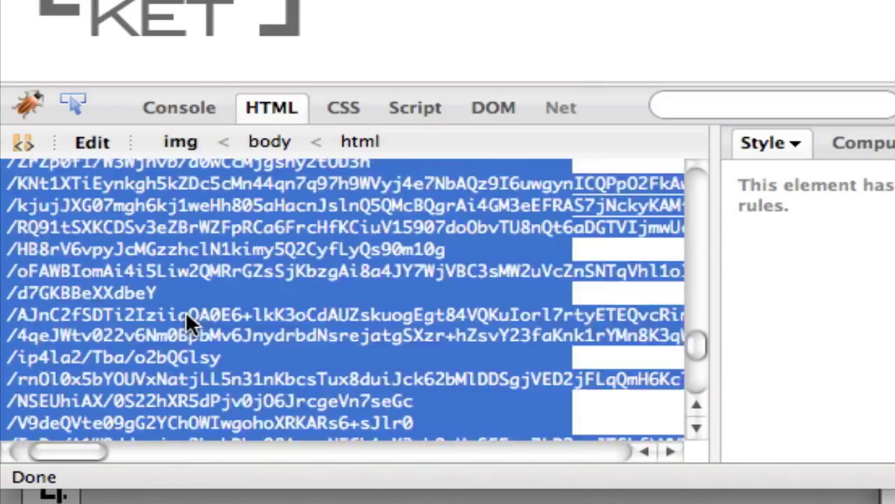
pyautogui.scroll(-3)
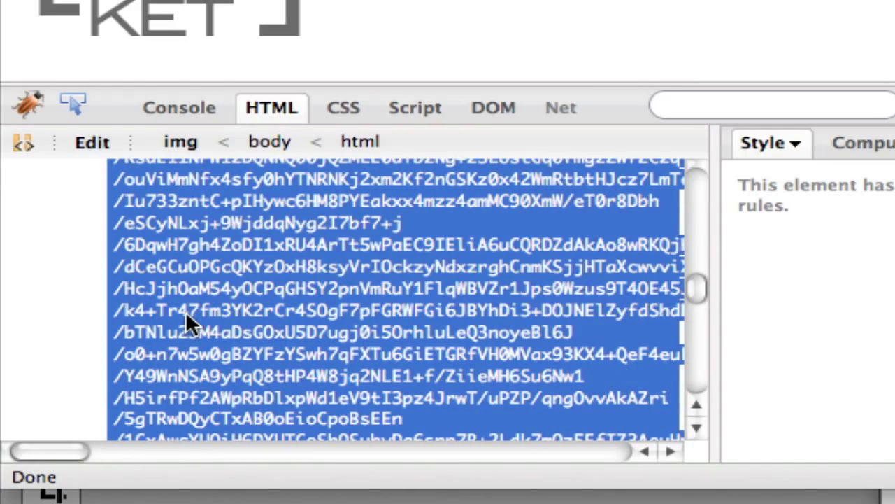
pyautogui.scroll(-3)
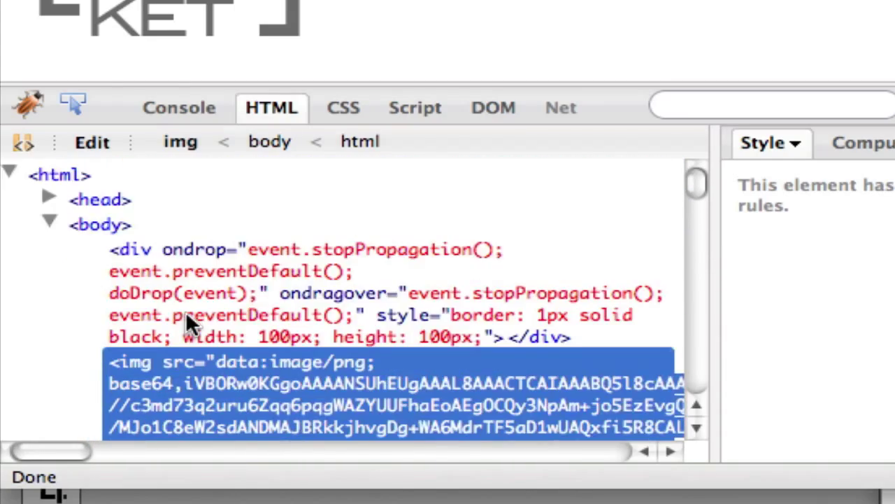
pyautogui.scroll(-3)
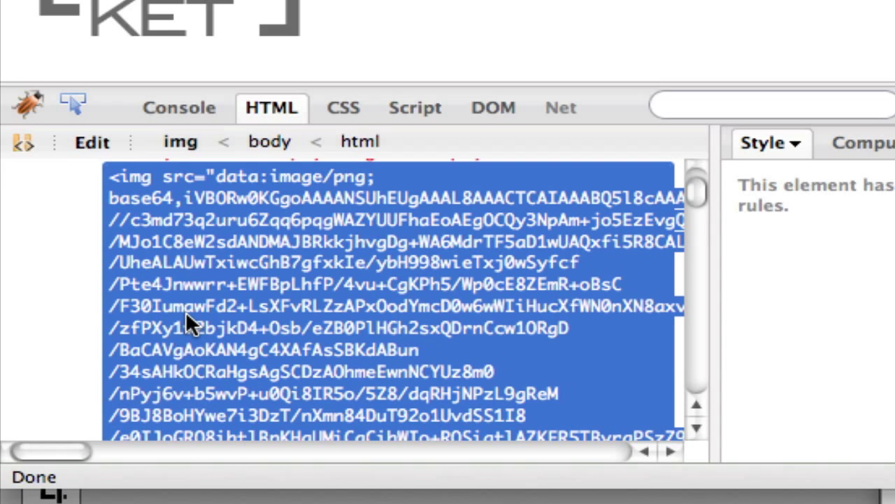